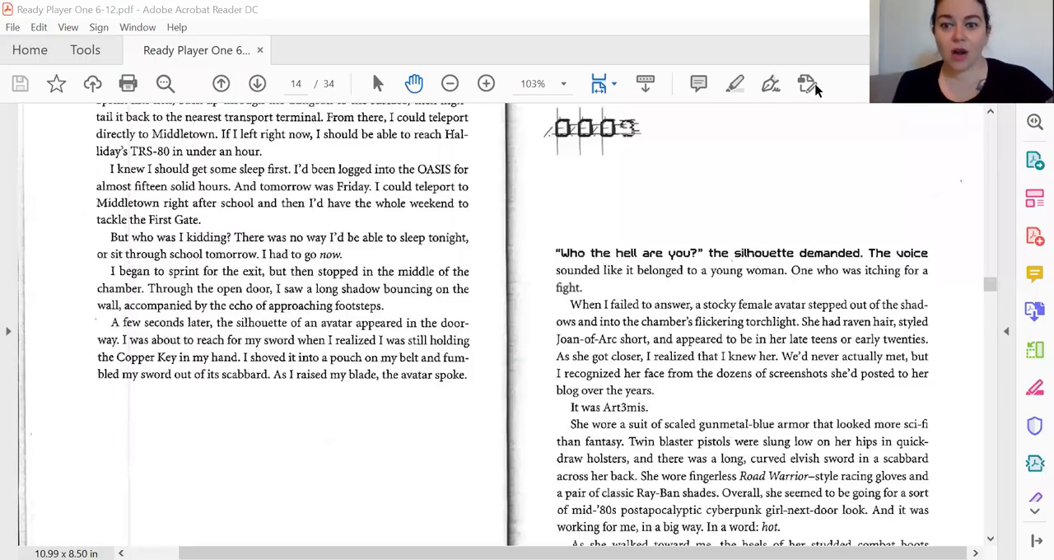
{"action": "mouse_move", "coordinate": [807, 82]}
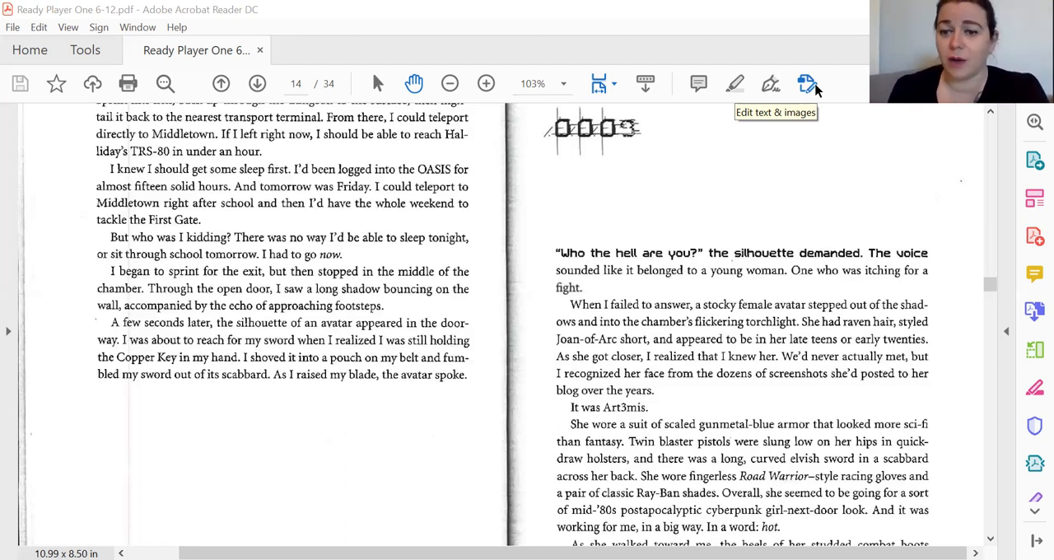
Advance to page 15, the pages 88–89 spread, and scroll down through it while reading.
{"action": "scroll", "scroll_direction": "down", "scroll_amount": 3}
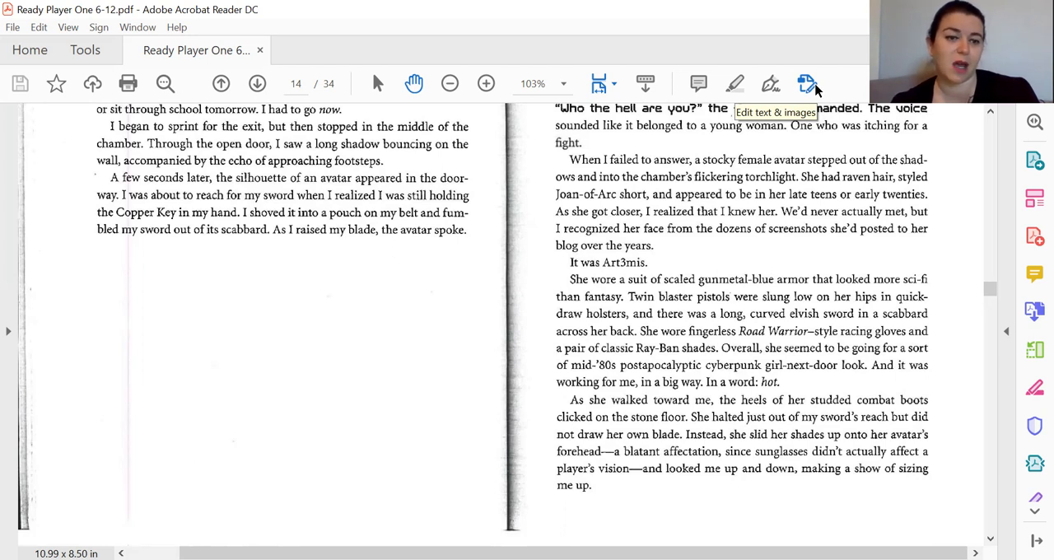
{"action": "left_click", "coordinate": [257, 82]}
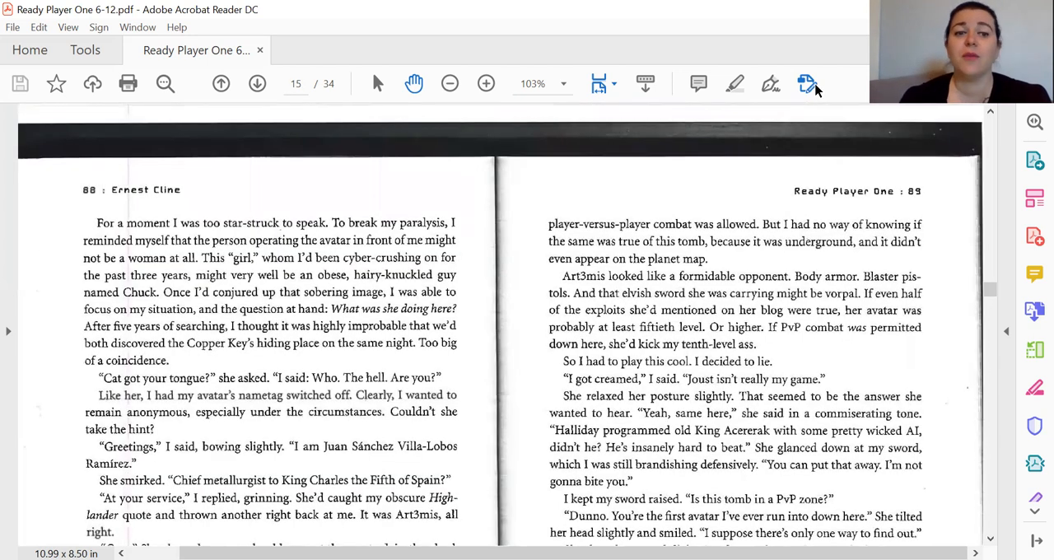
{"action": "mouse_move", "coordinate": [807, 82]}
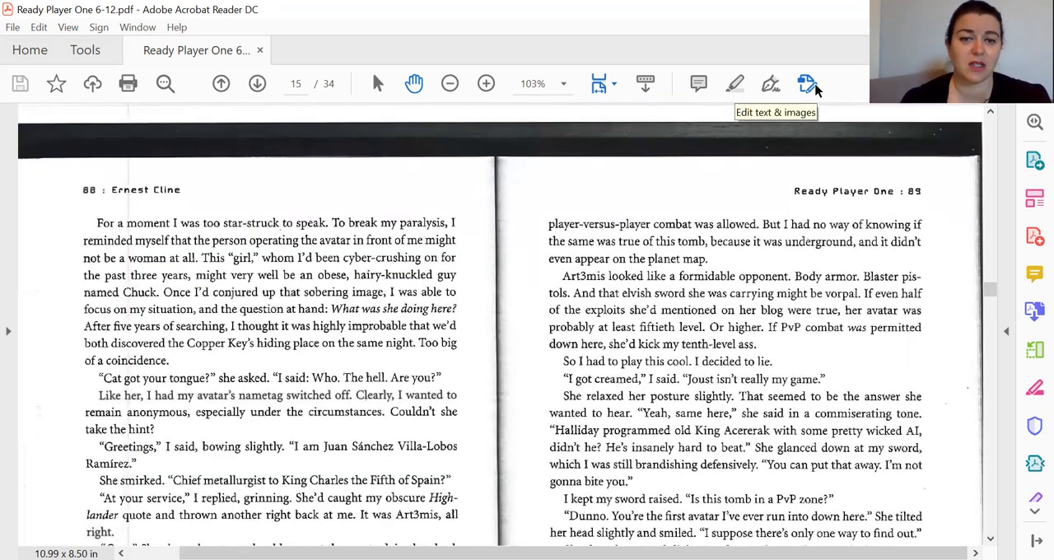
{"action": "scroll", "scroll_direction": "down", "scroll_amount": 3}
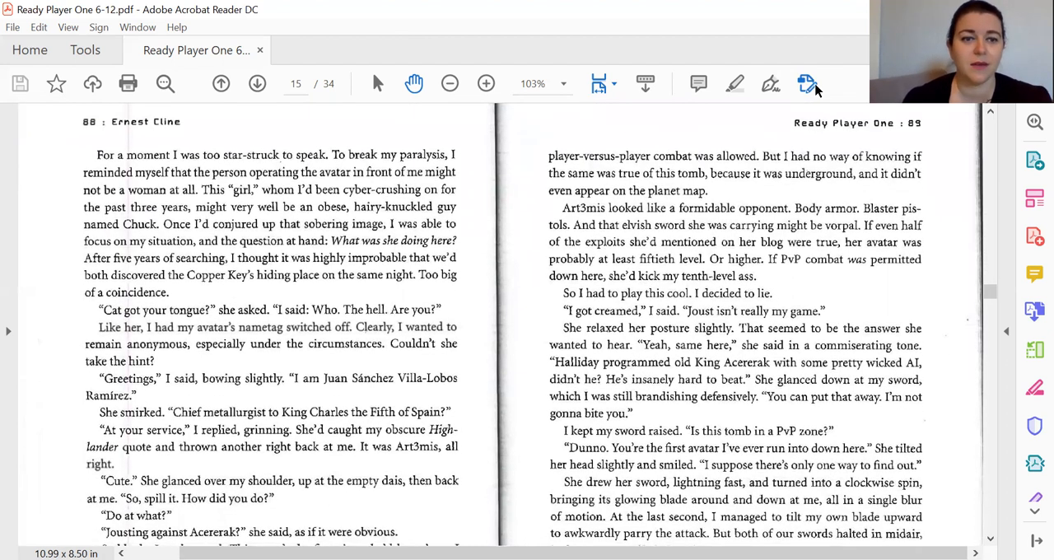
{"action": "mouse_move", "coordinate": [807, 83]}
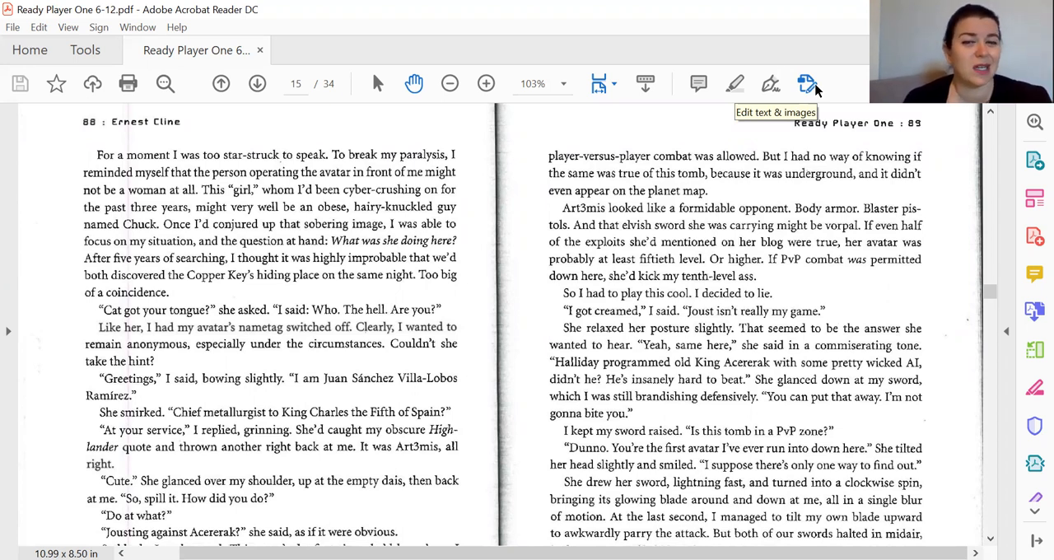
{"action": "scroll", "scroll_direction": "down", "scroll_amount": 3}
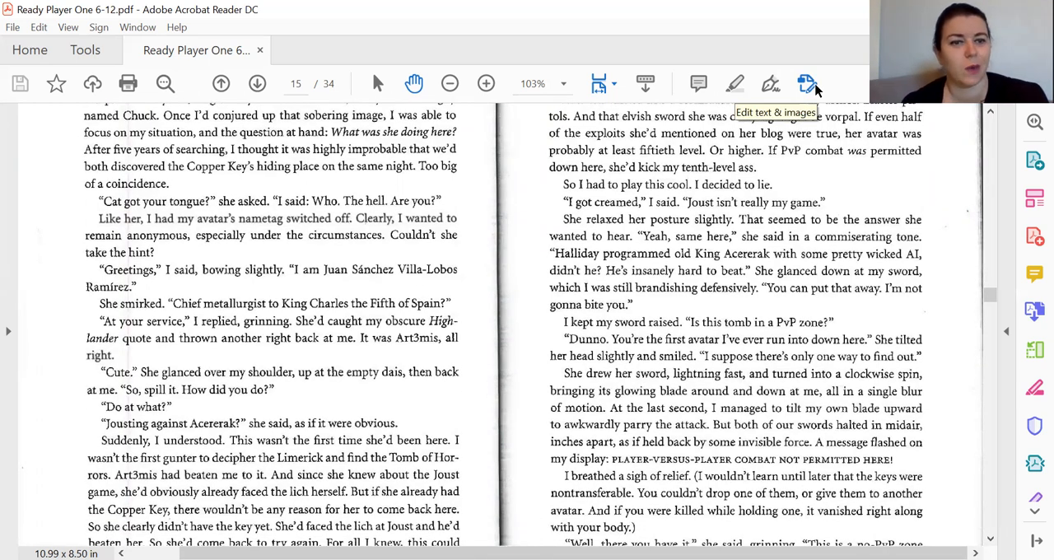
{"action": "scroll", "scroll_direction": "down", "scroll_amount": 3}
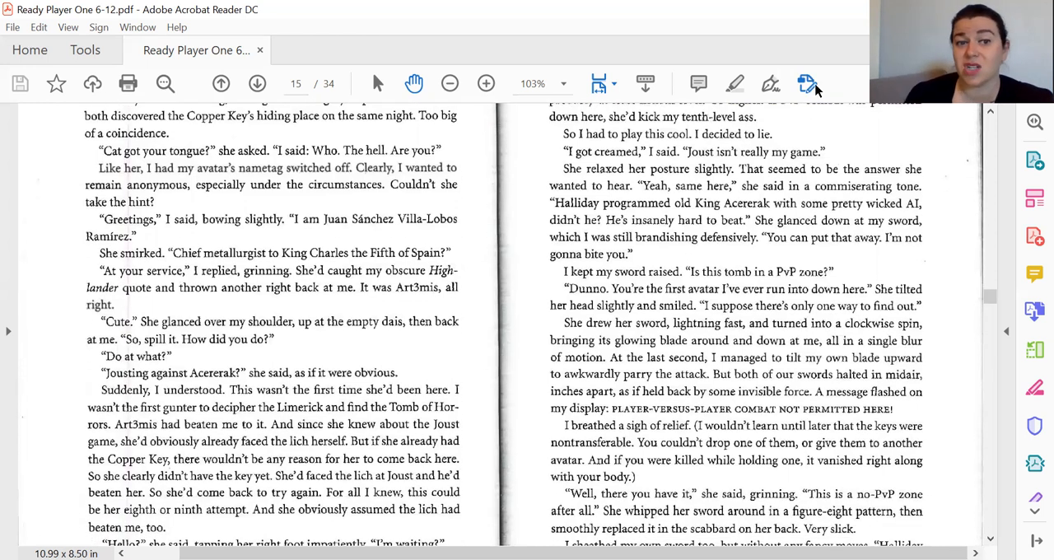
{"action": "mouse_move", "coordinate": [807, 82]}
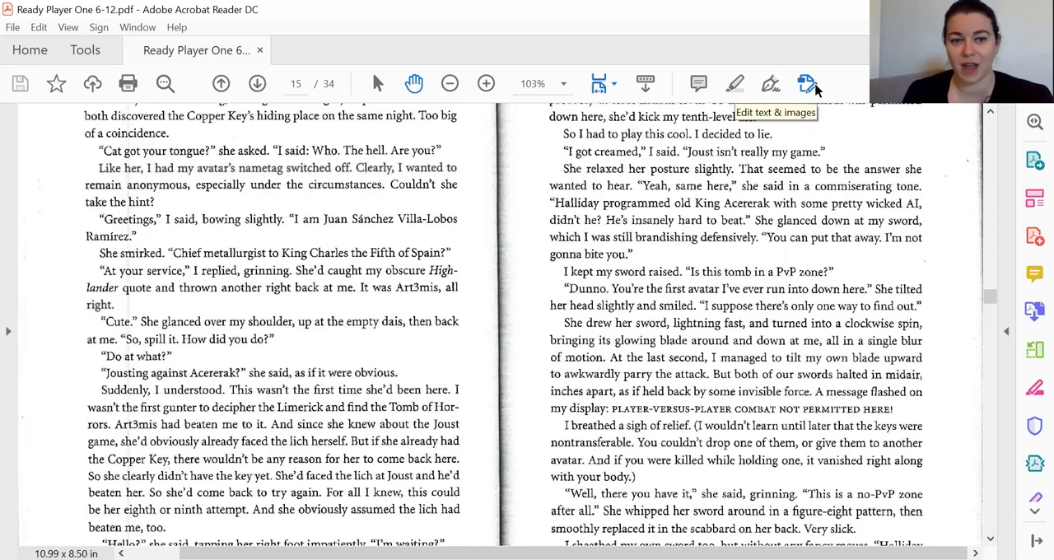
{"action": "scroll", "scroll_direction": "down", "scroll_amount": 3}
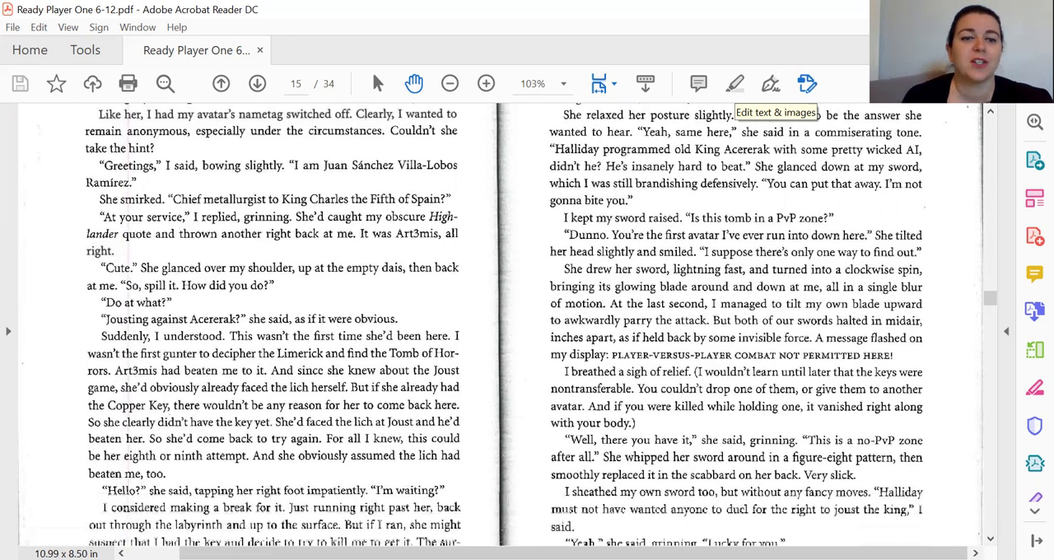
{"action": "scroll", "scroll_direction": "down", "scroll_amount": 3}
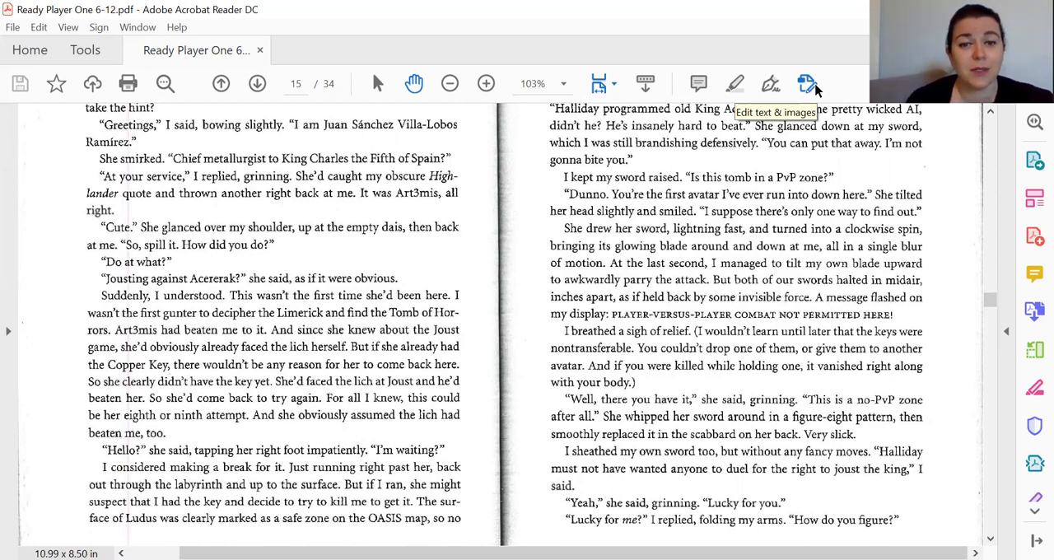
{"action": "scroll", "scroll_direction": "down", "scroll_amount": 3}
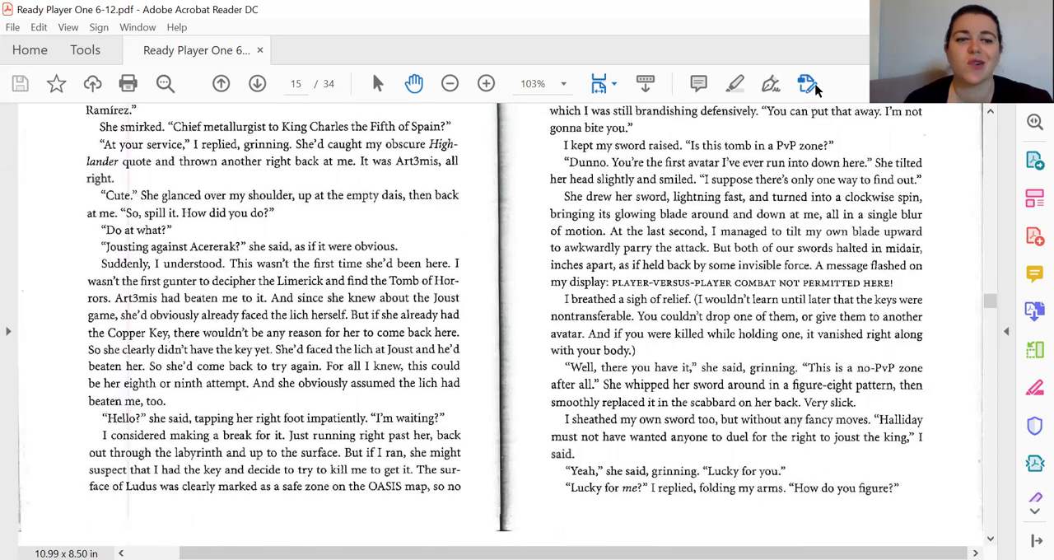
{"action": "mouse_move", "coordinate": [807, 82]}
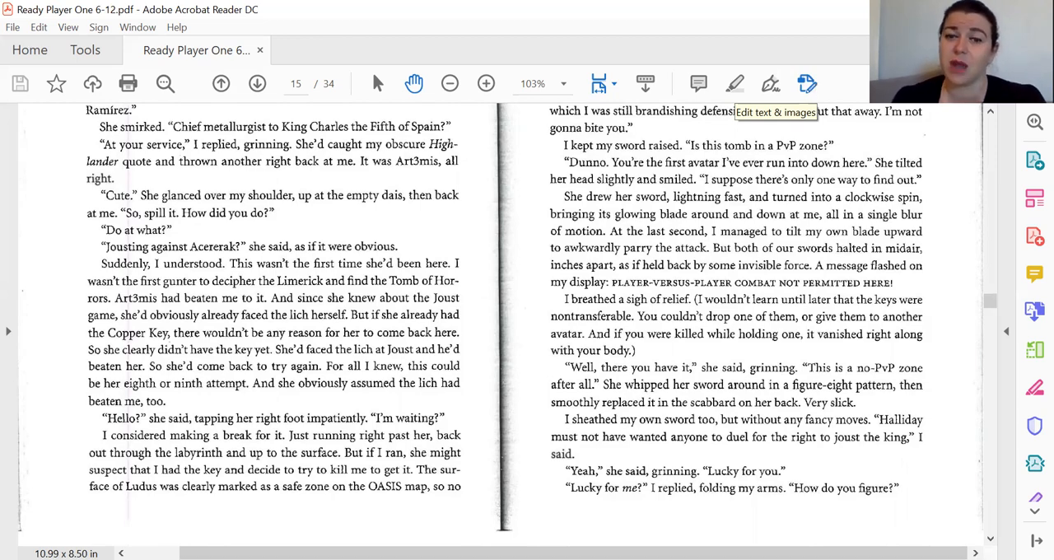
{"action": "scroll", "scroll_direction": "up", "scroll_amount": 3}
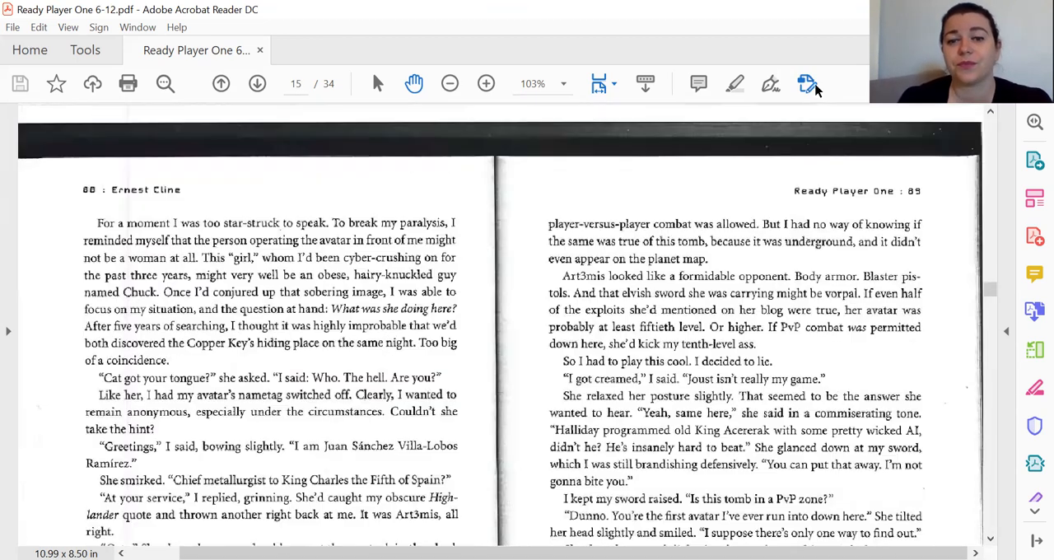
{"action": "mouse_move", "coordinate": [808, 82]}
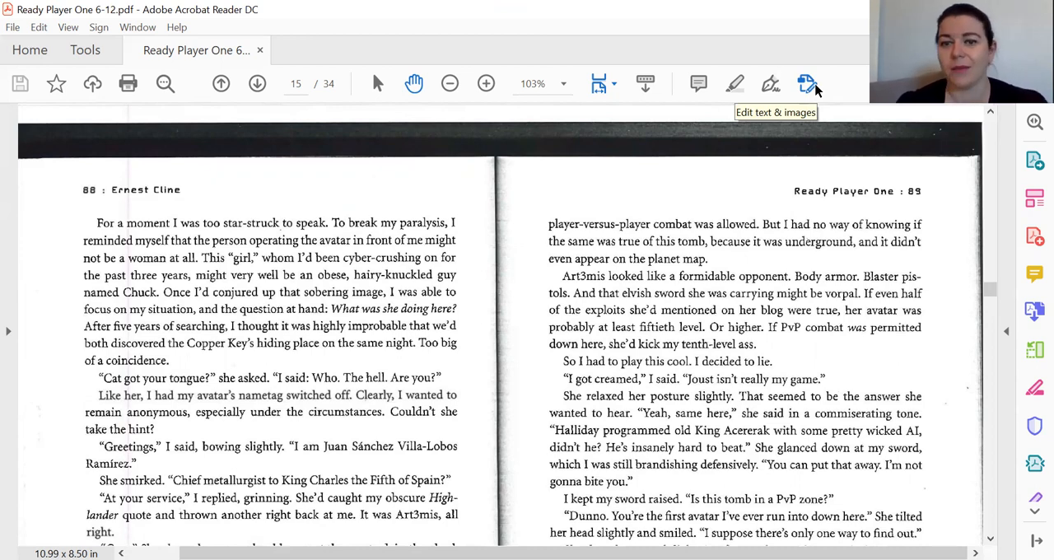
{"action": "scroll", "scroll_direction": "down", "scroll_amount": 3}
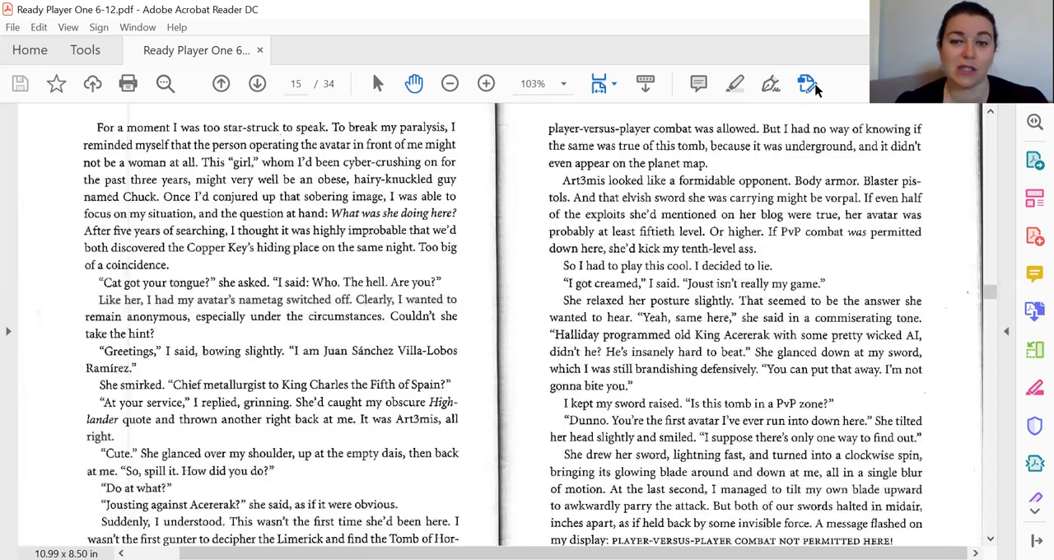
{"action": "mouse_move", "coordinate": [808, 82]}
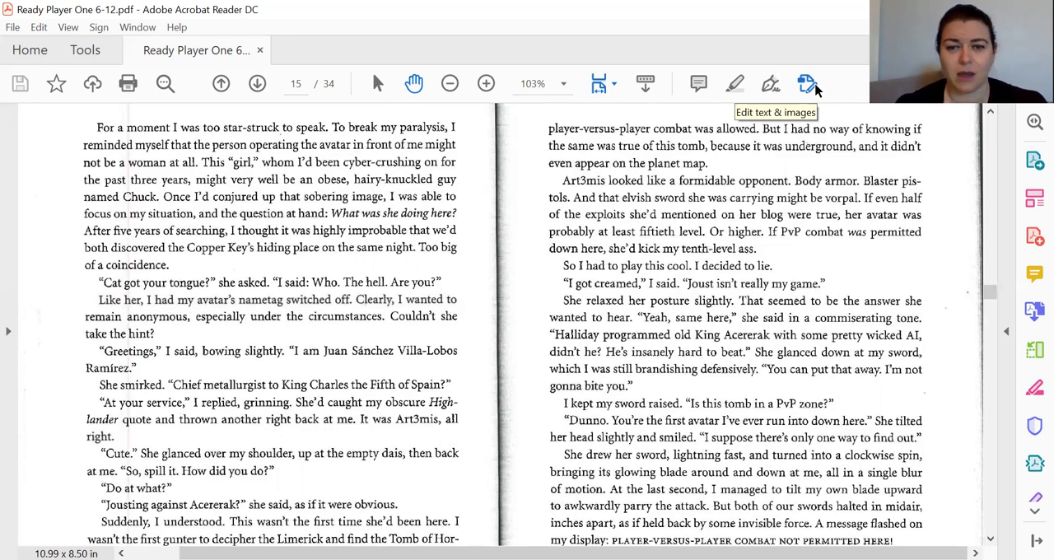
{"action": "scroll", "scroll_direction": "down", "scroll_amount": 3}
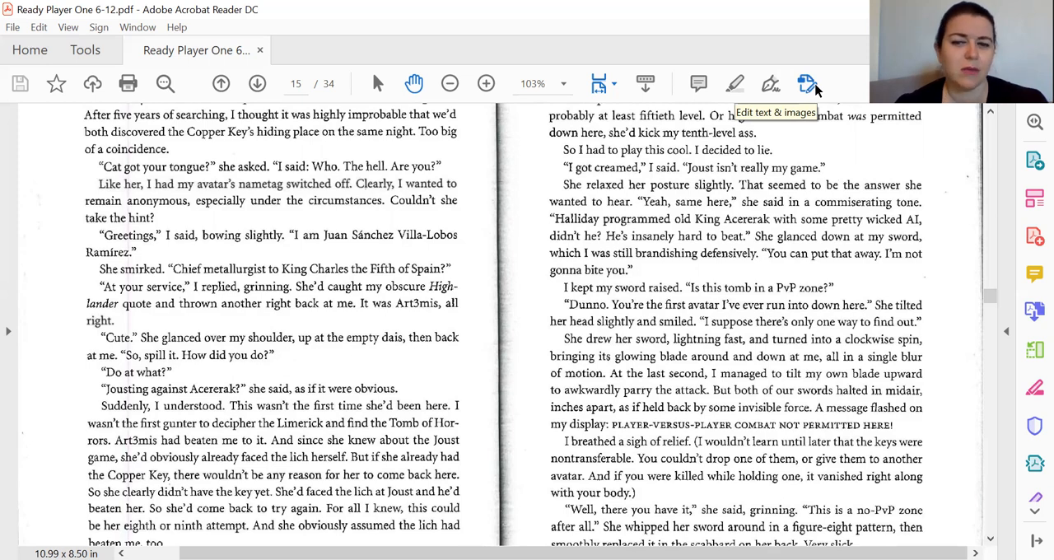
{"action": "scroll", "scroll_direction": "down", "scroll_amount": 3}
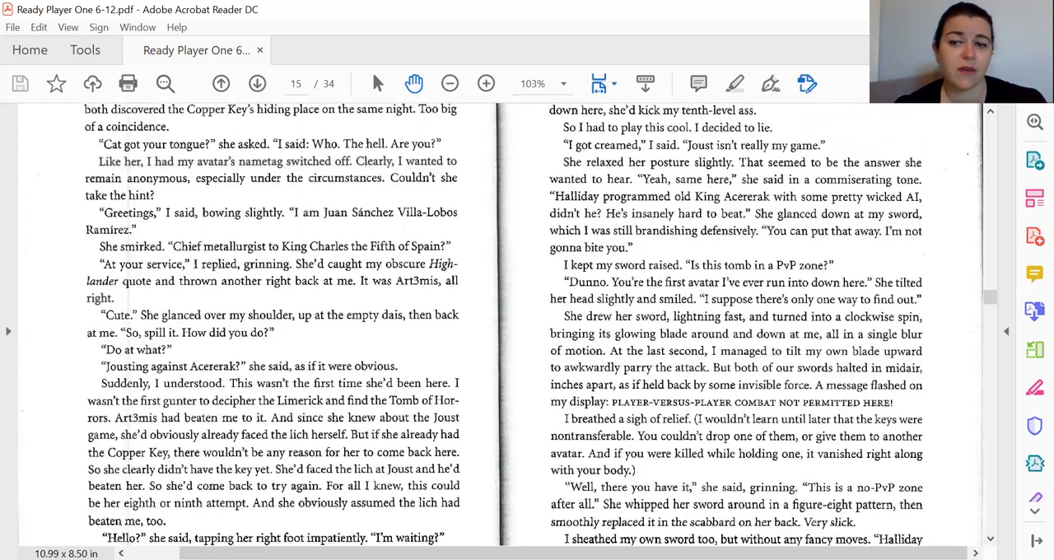
{"action": "scroll", "scroll_direction": "down", "scroll_amount": 3}
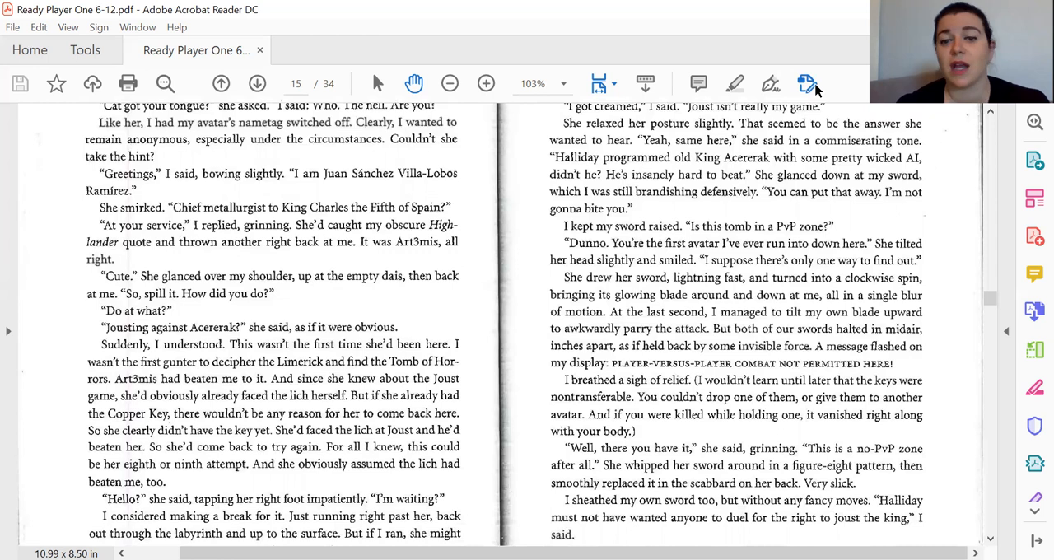
{"action": "mouse_move", "coordinate": [807, 83]}
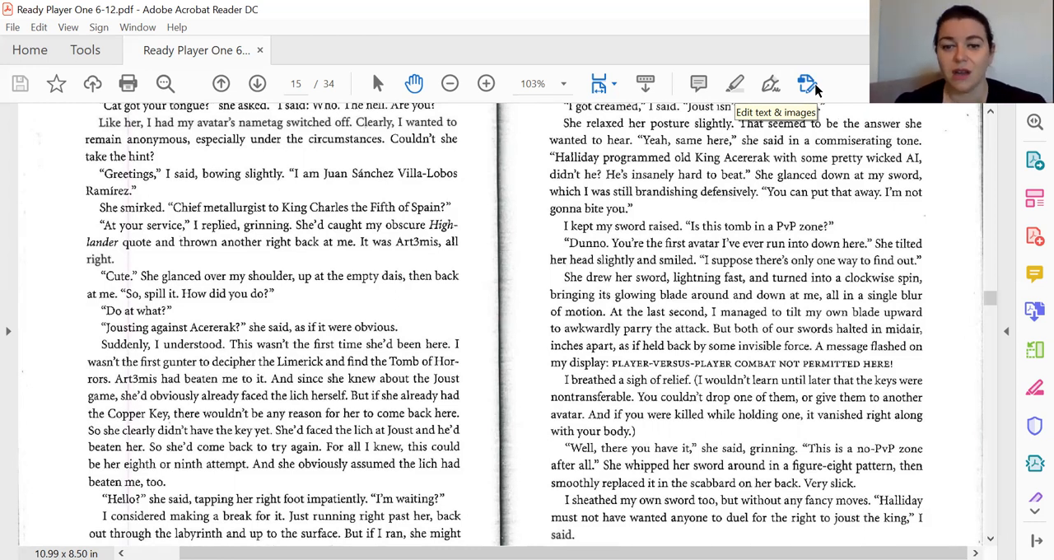
{"action": "scroll", "scroll_direction": "down", "scroll_amount": 3}
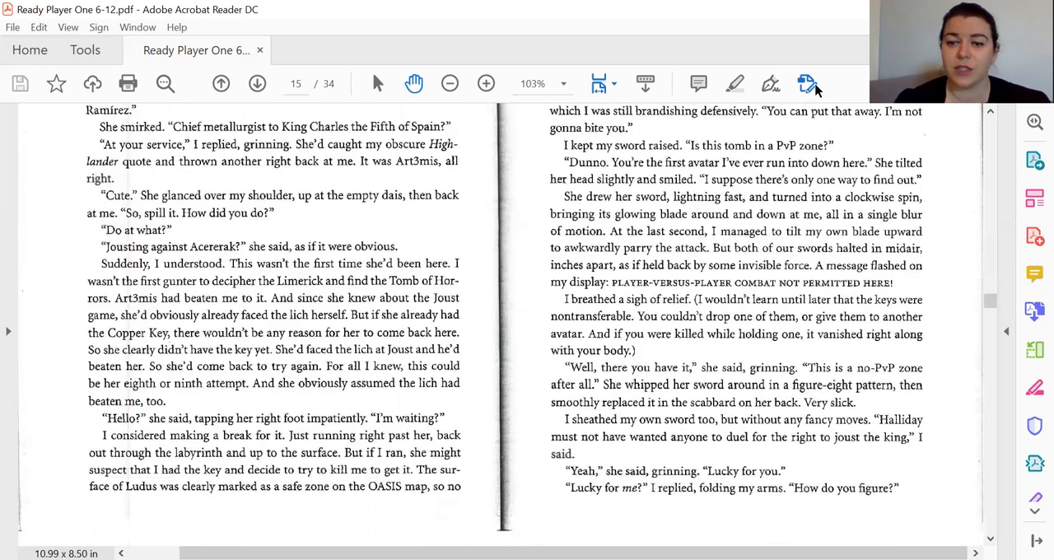
{"action": "mouse_move", "coordinate": [808, 83]}
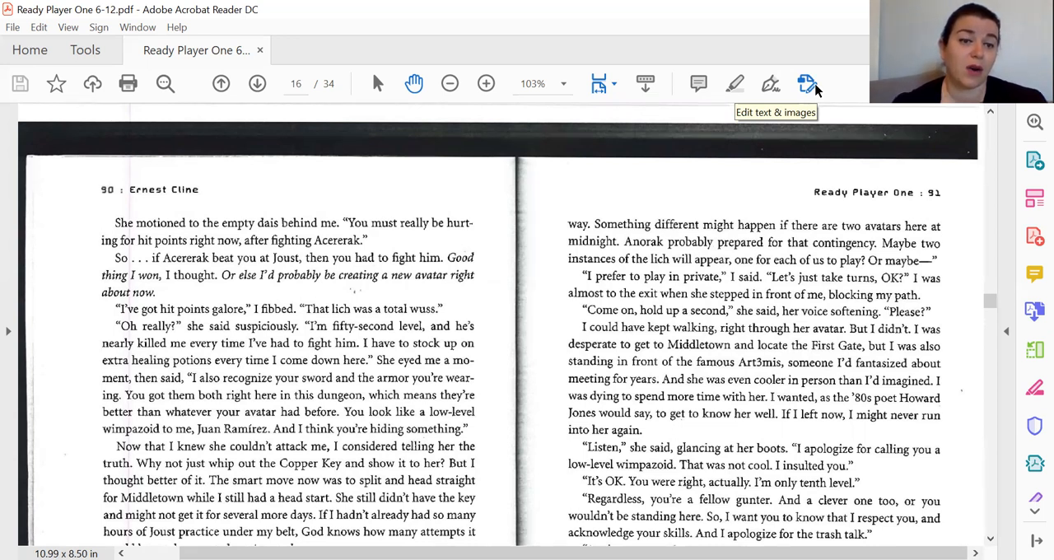
{"action": "scroll", "scroll_direction": "down", "scroll_amount": 3}
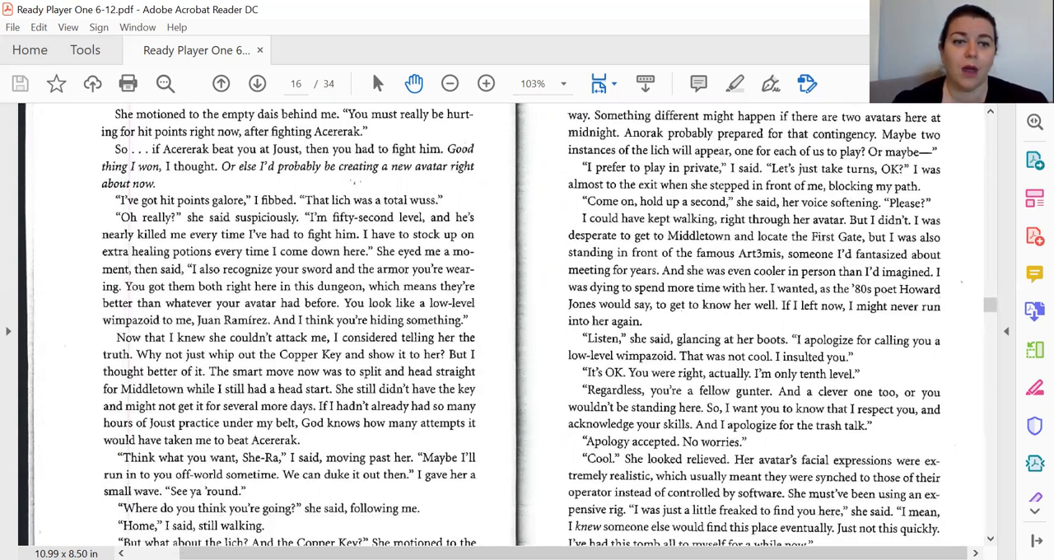
{"action": "scroll", "scroll_direction": "down", "scroll_amount": 3}
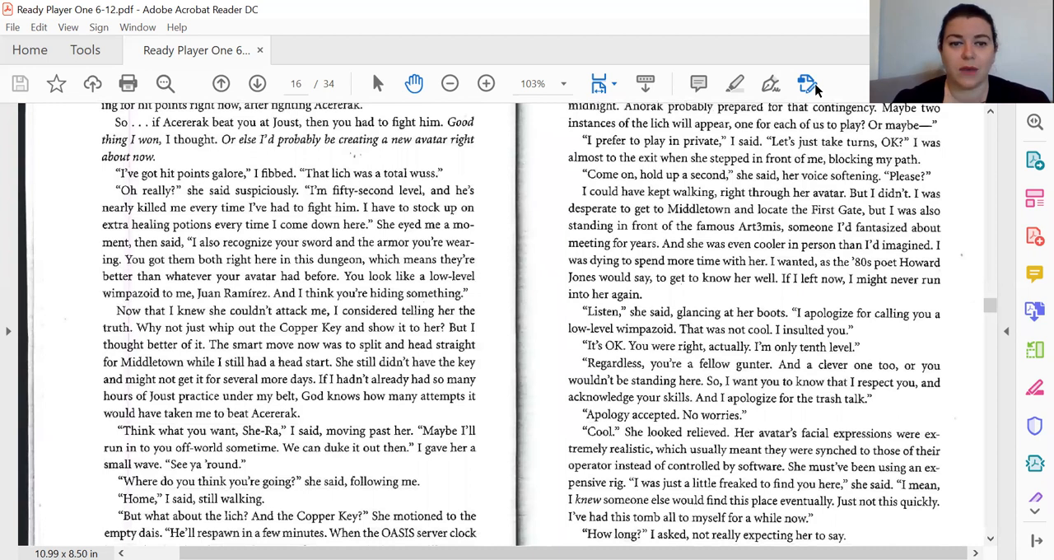
{"action": "mouse_move", "coordinate": [808, 82]}
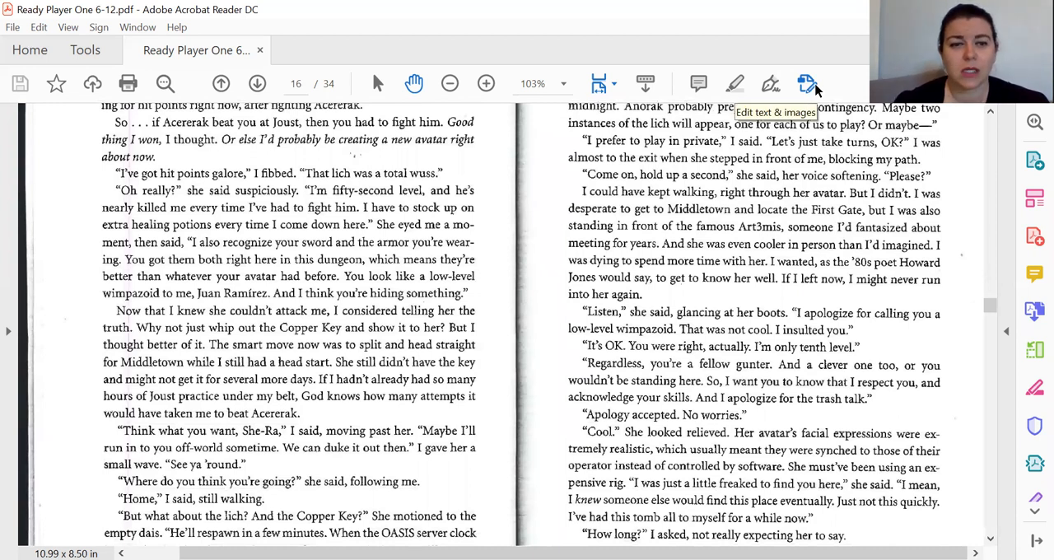
{"action": "scroll", "scroll_direction": "down", "scroll_amount": 3}
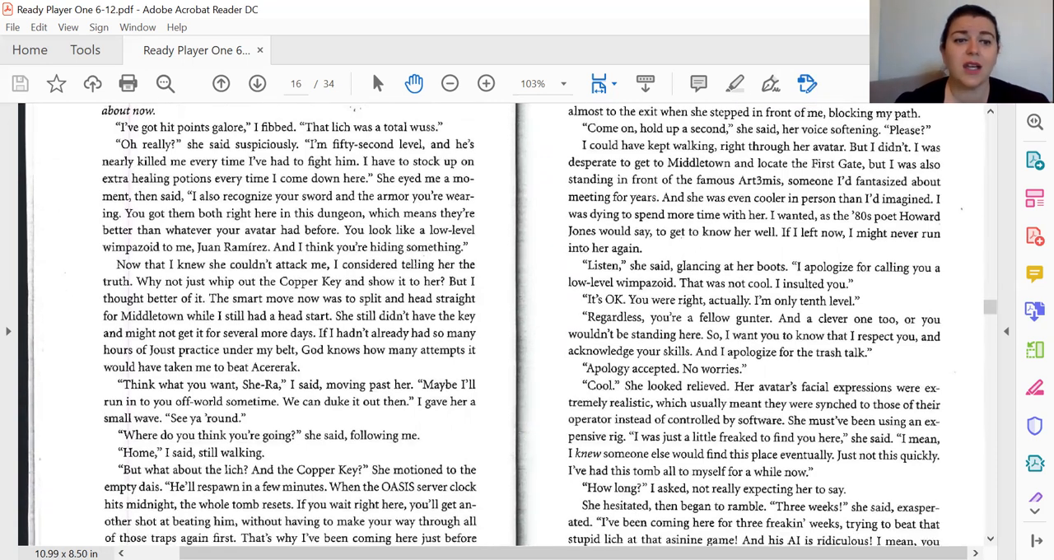
{"action": "scroll", "scroll_direction": "down", "scroll_amount": 3}
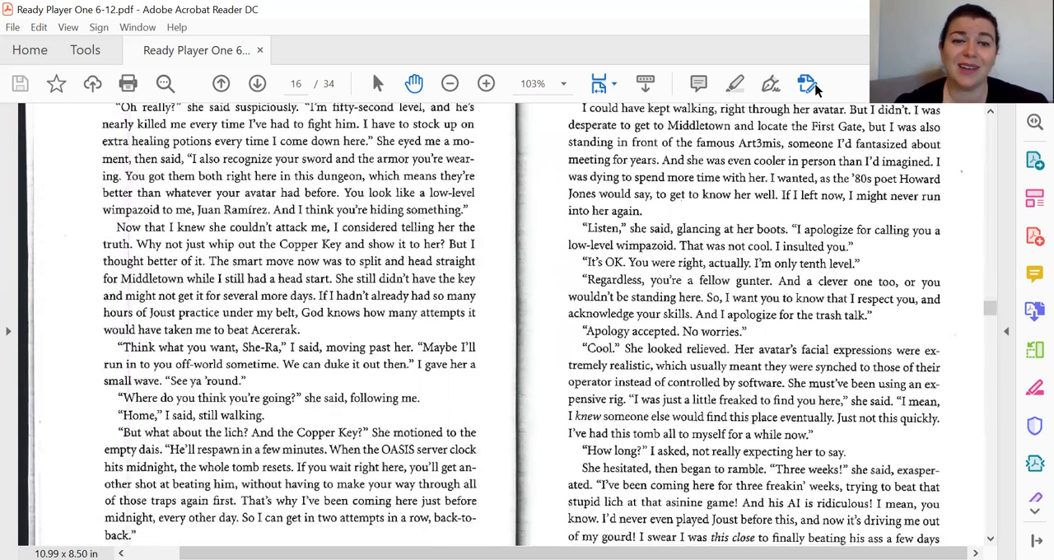
{"action": "mouse_move", "coordinate": [807, 83]}
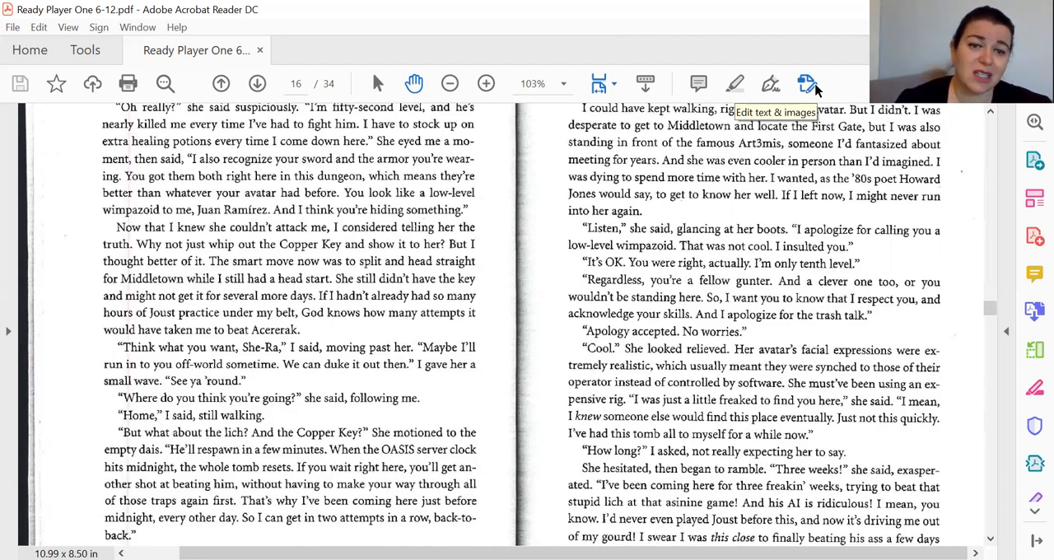
{"action": "scroll", "scroll_direction": "down", "scroll_amount": 3}
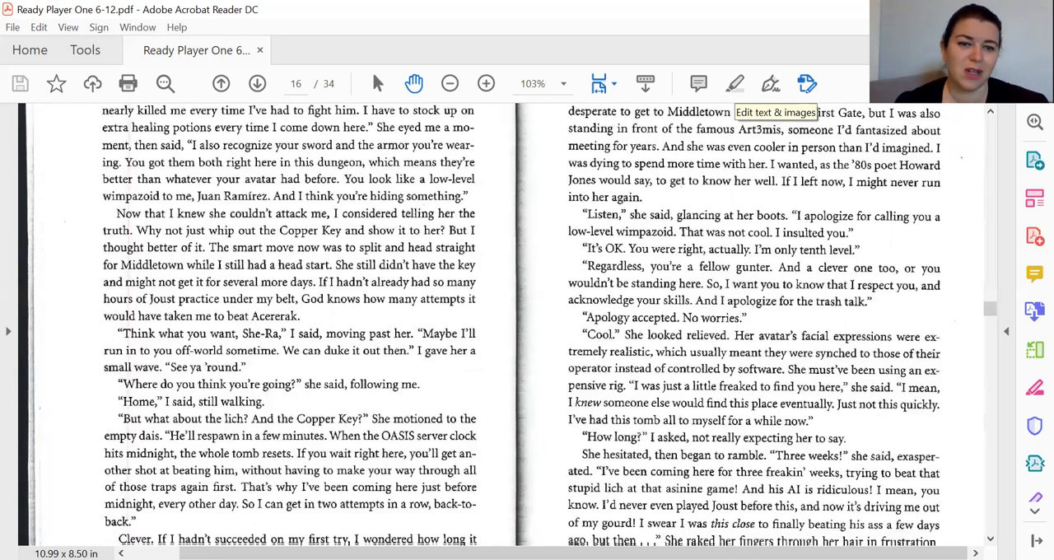
{"action": "scroll", "scroll_direction": "down", "scroll_amount": 3}
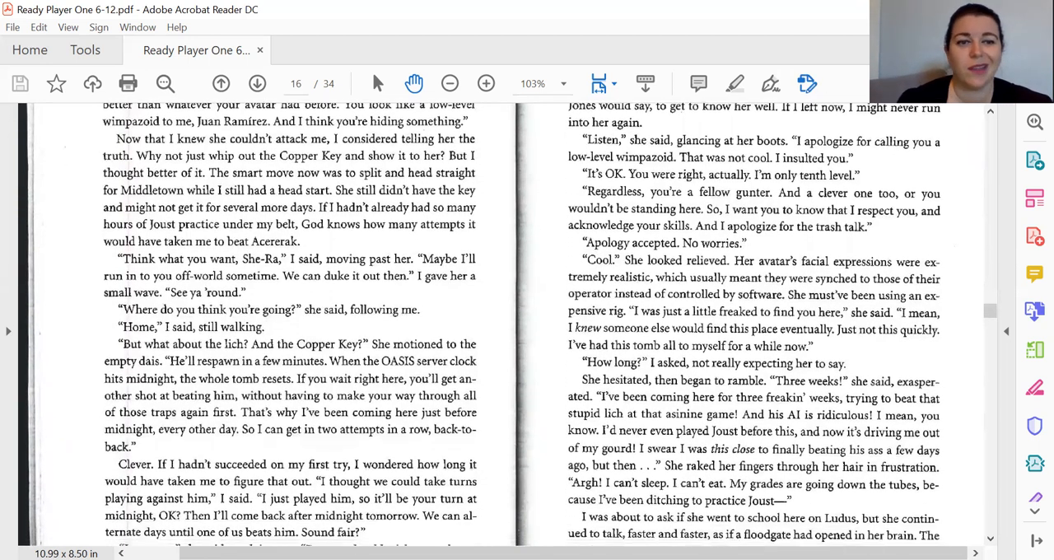
{"action": "scroll", "scroll_direction": "down", "scroll_amount": 3}
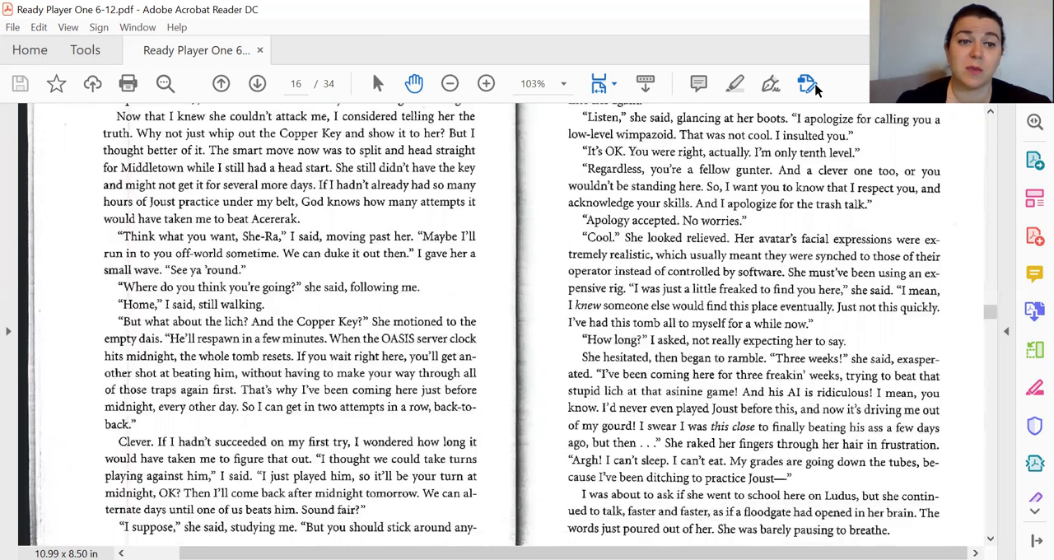
{"action": "mouse_move", "coordinate": [807, 82]}
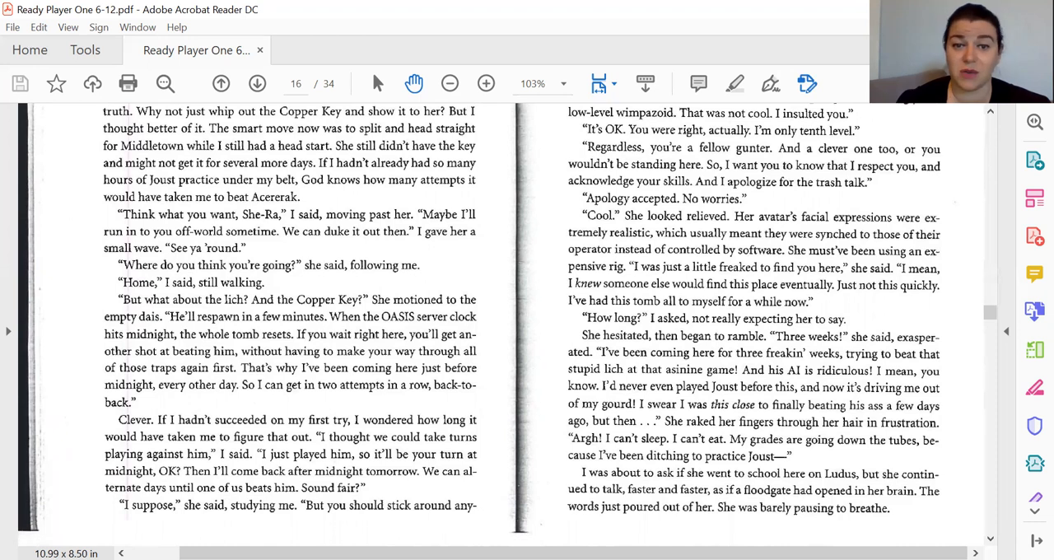
{"action": "mouse_move", "coordinate": [808, 82]}
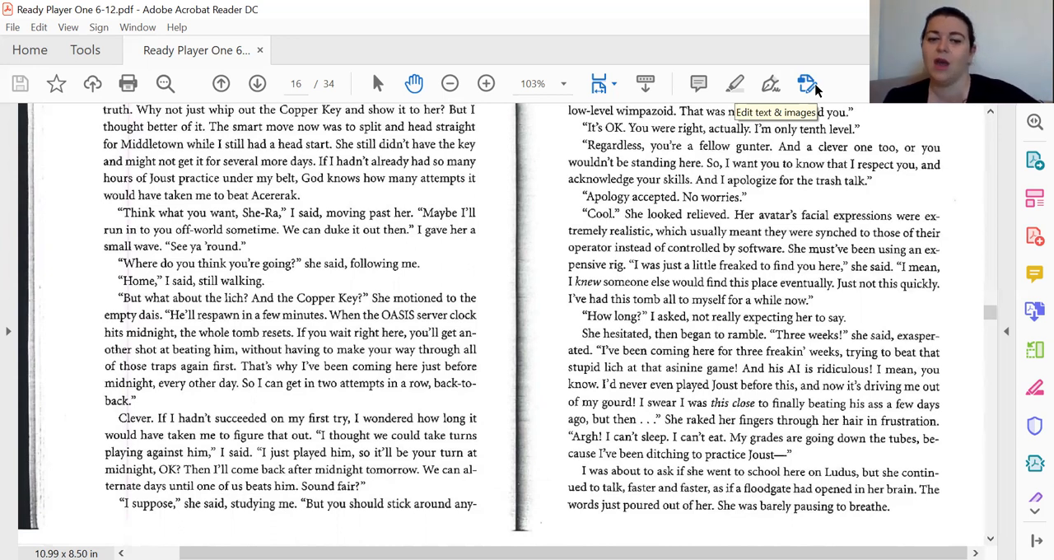
{"action": "scroll", "scroll_direction": "up", "scroll_amount": 3}
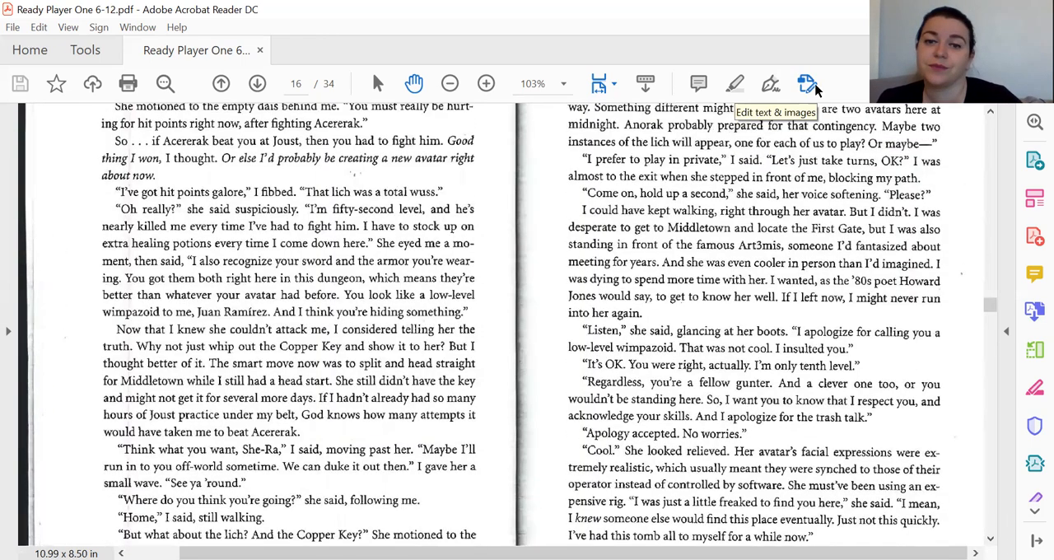
{"action": "scroll", "scroll_direction": "up", "scroll_amount": 3}
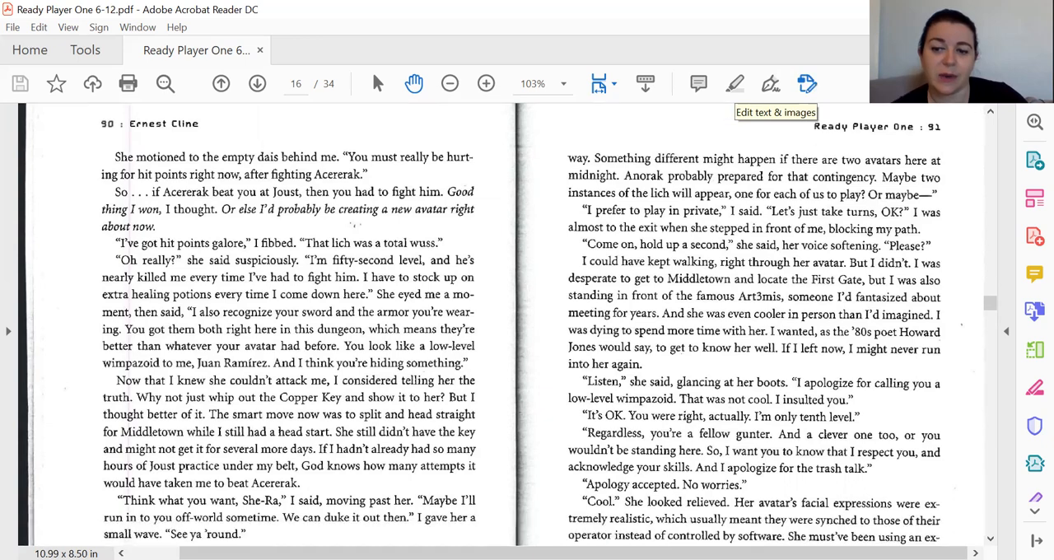
Scroll past the end of pages 90–91 to bring the pages 92–93 spread into view.
{"action": "scroll", "scroll_direction": "down", "scroll_amount": 3}
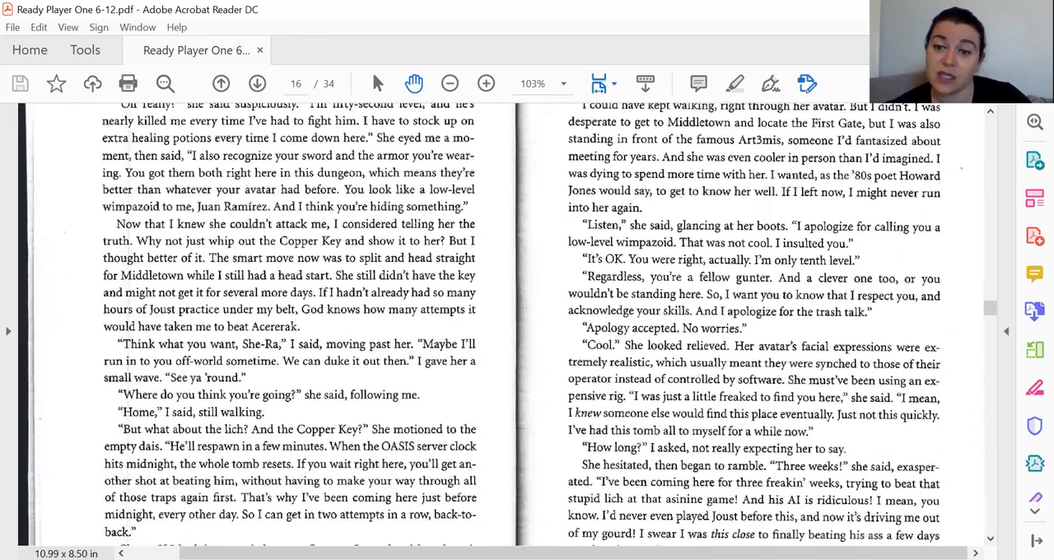
{"action": "scroll", "scroll_direction": "down", "scroll_amount": 3}
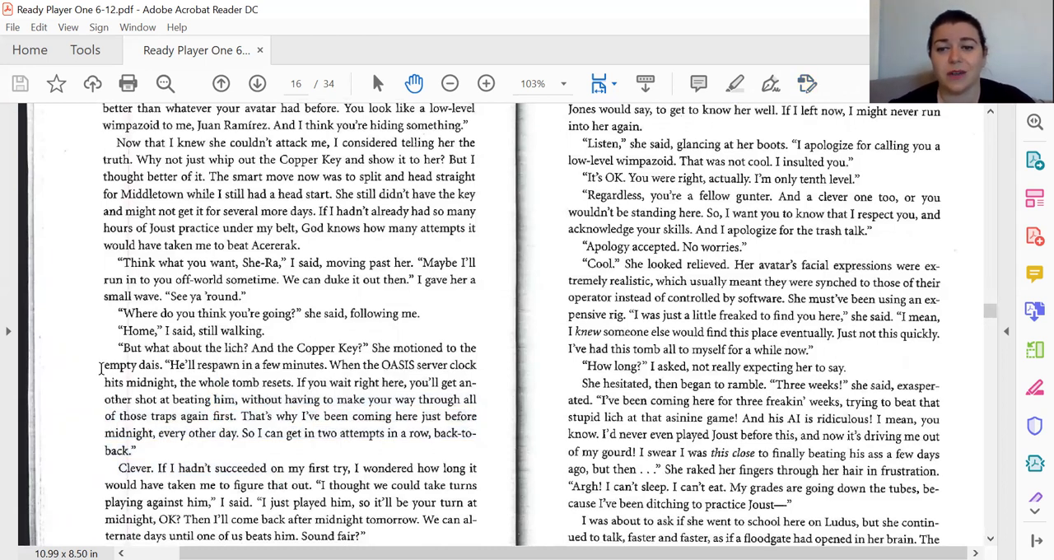
{"action": "scroll", "scroll_direction": "down", "scroll_amount": 3}
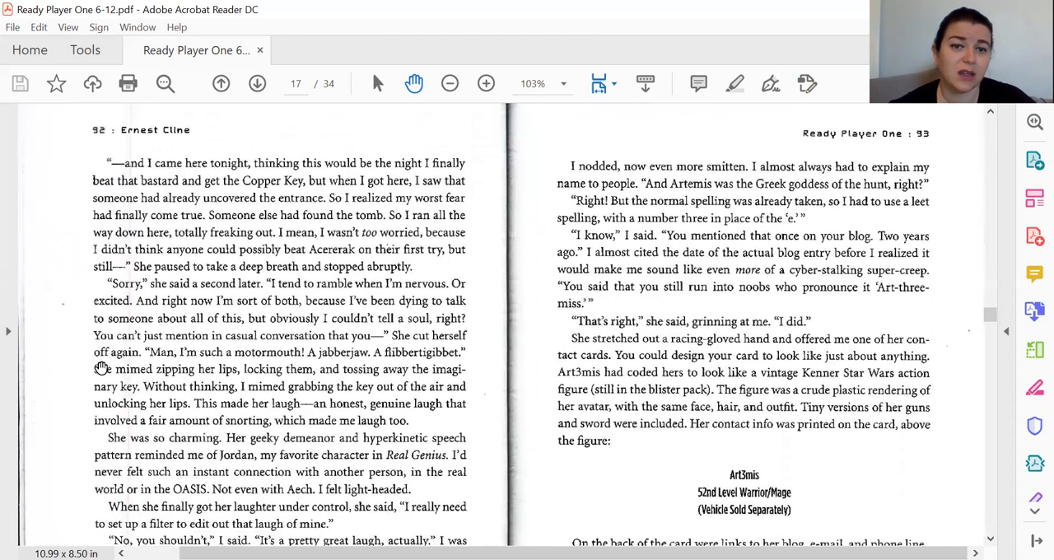
Scroll down through the pages 92–93 spread while reading, nudging back up once.
{"action": "scroll", "scroll_direction": "down", "scroll_amount": 3}
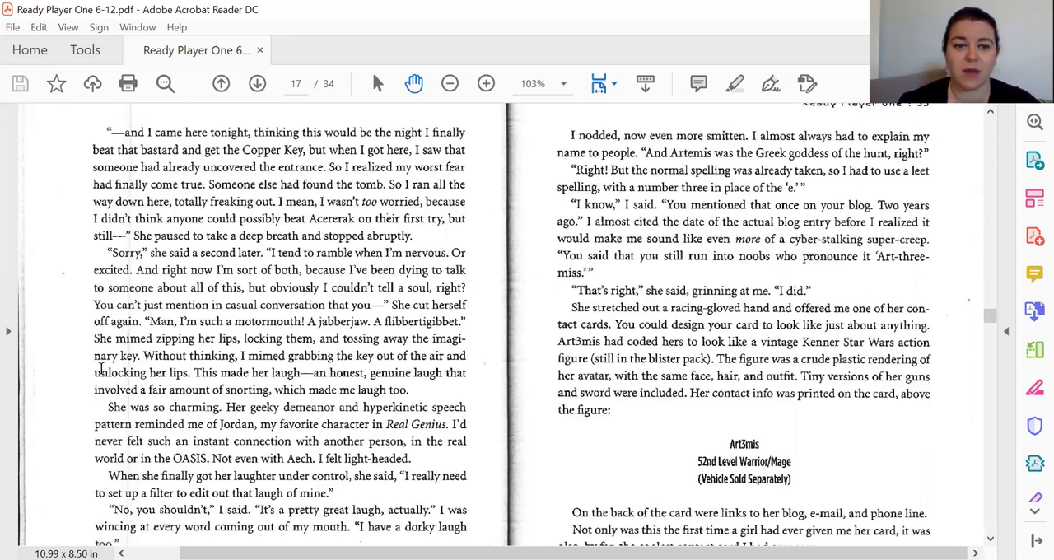
{"action": "scroll", "scroll_direction": "down", "scroll_amount": 3}
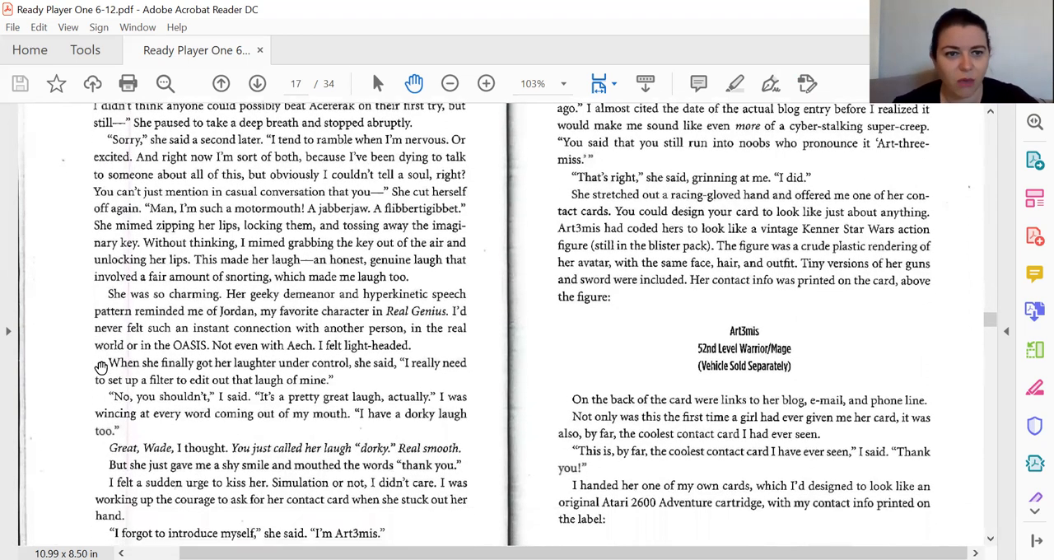
{"action": "scroll", "scroll_direction": "down", "scroll_amount": 3}
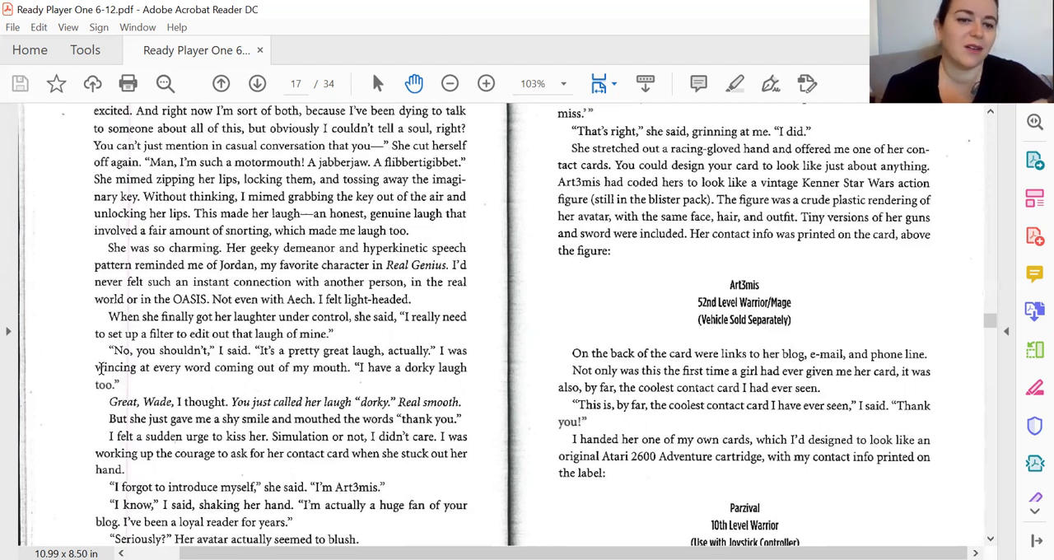
{"action": "scroll", "scroll_direction": "down", "scroll_amount": 3}
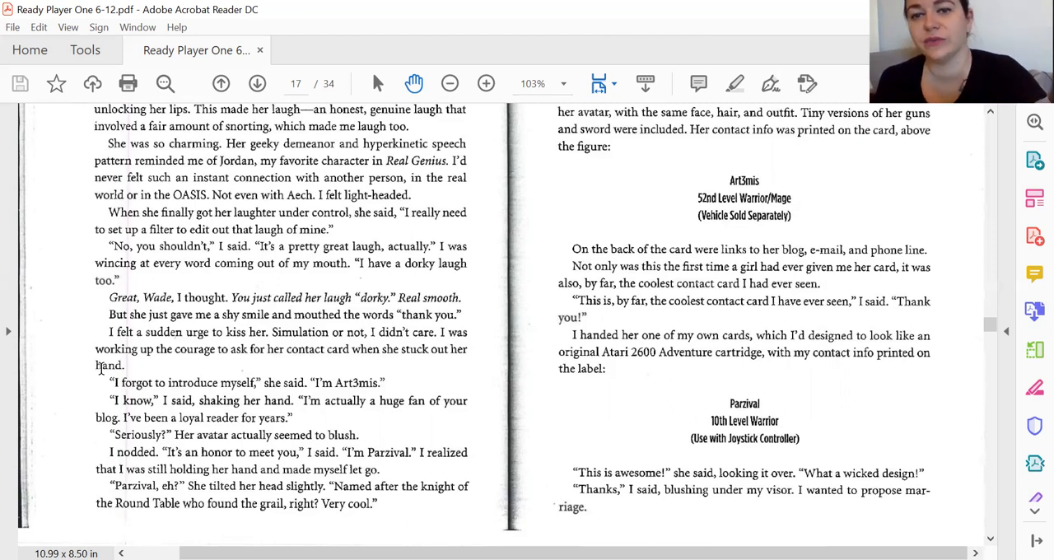
{"action": "scroll", "scroll_direction": "up", "scroll_amount": 3}
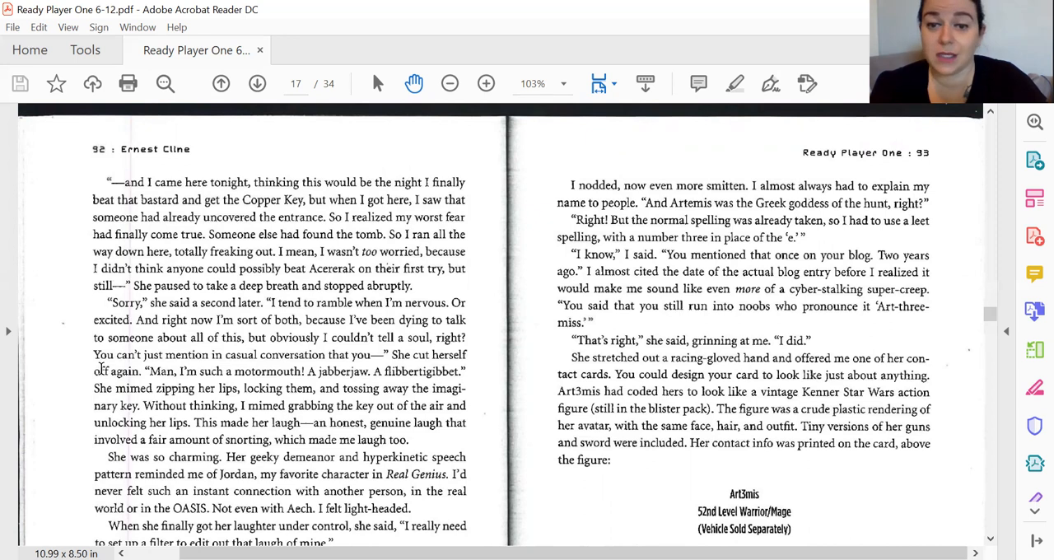
{"action": "scroll", "scroll_direction": "down", "scroll_amount": 3}
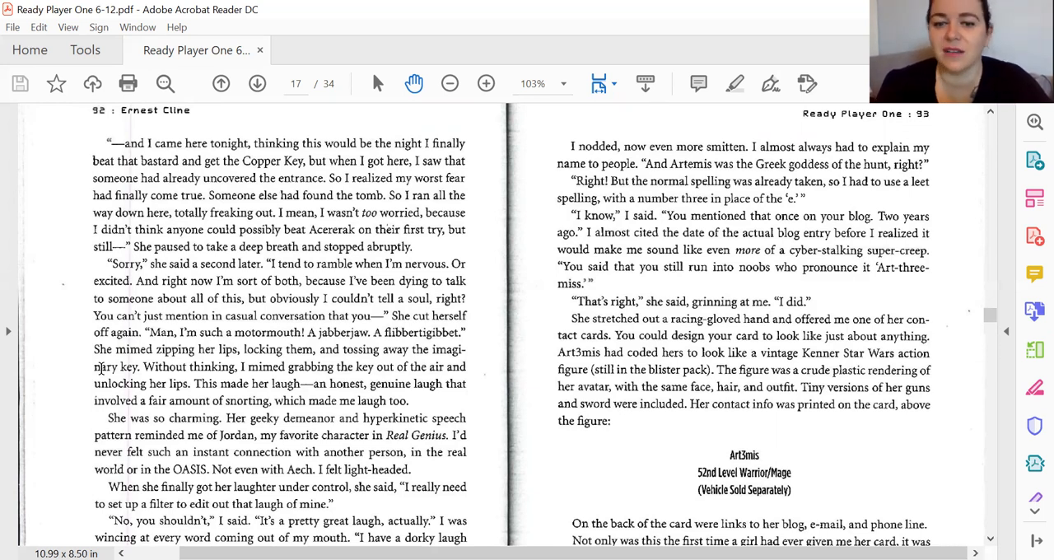
Scroll on past the end of pages 92–93 until the pages 94–95 spread tops the view.
{"action": "scroll", "scroll_direction": "down", "scroll_amount": 3}
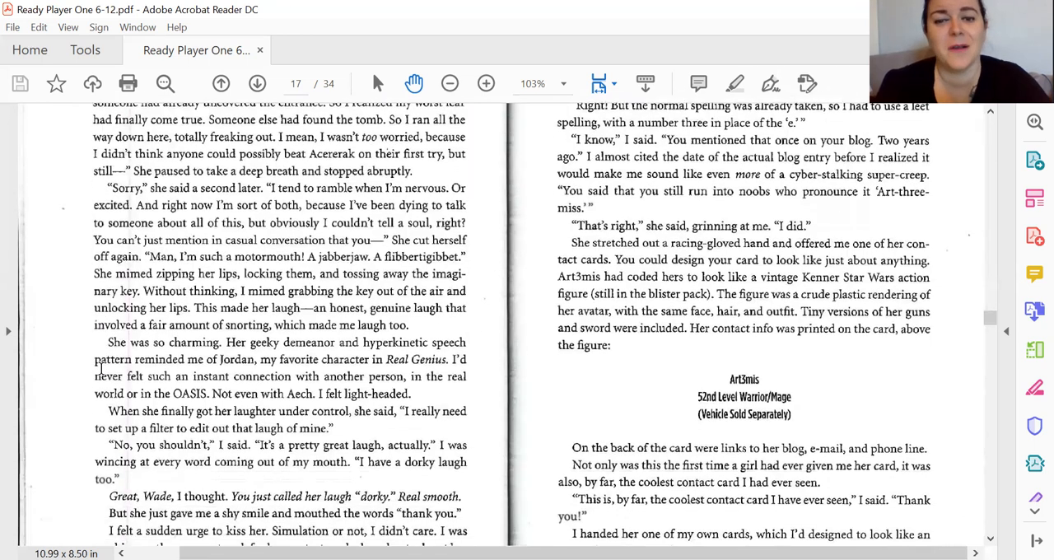
{"action": "scroll", "scroll_direction": "down", "scroll_amount": 3}
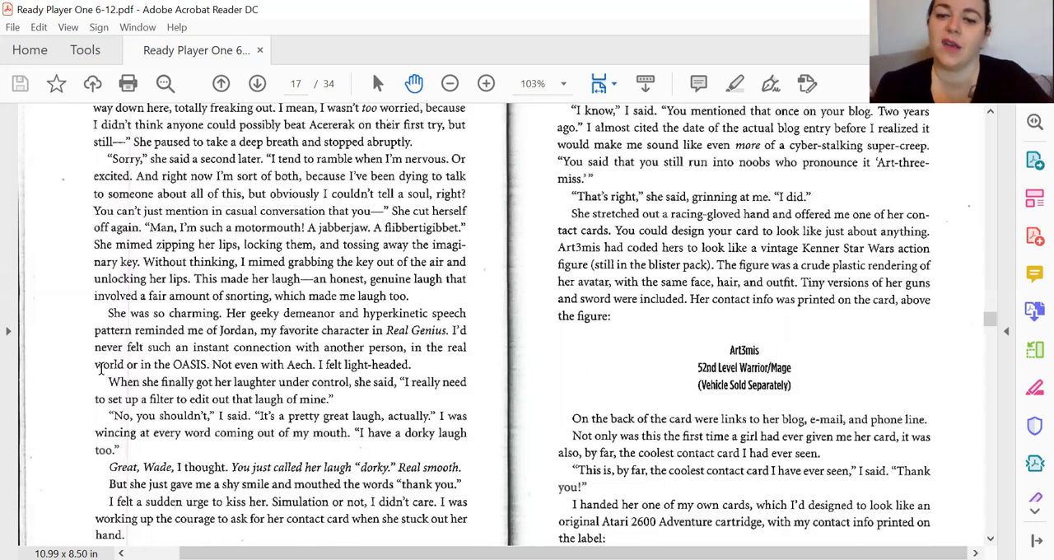
{"action": "scroll", "scroll_direction": "down", "scroll_amount": 3}
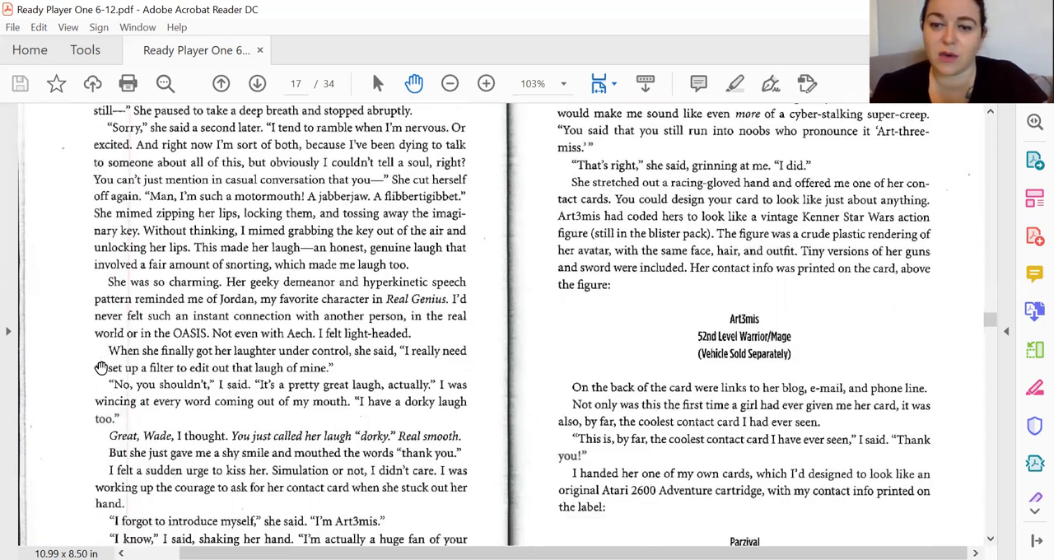
{"action": "scroll", "scroll_direction": "down", "scroll_amount": 3}
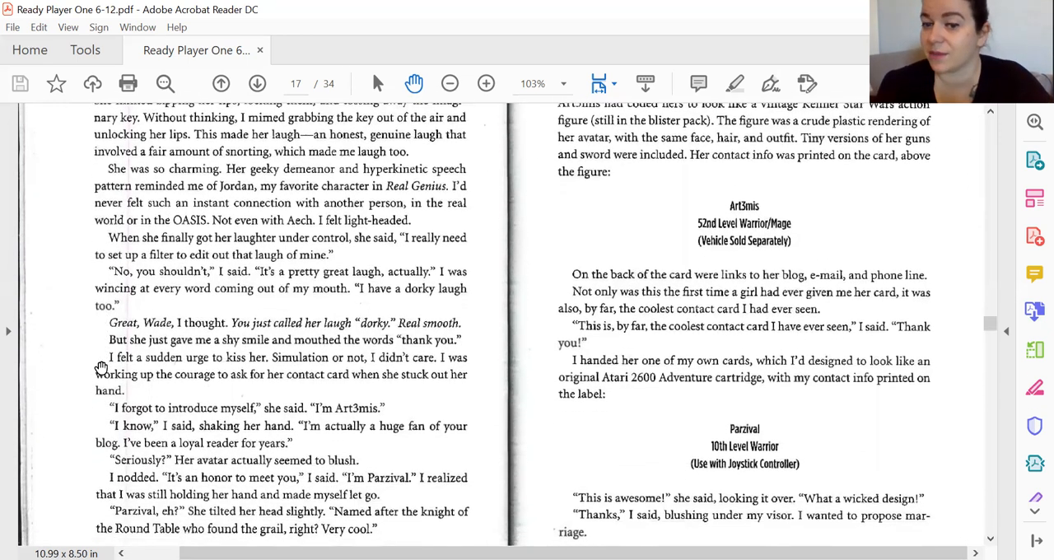
{"action": "scroll", "scroll_direction": "up", "scroll_amount": 3}
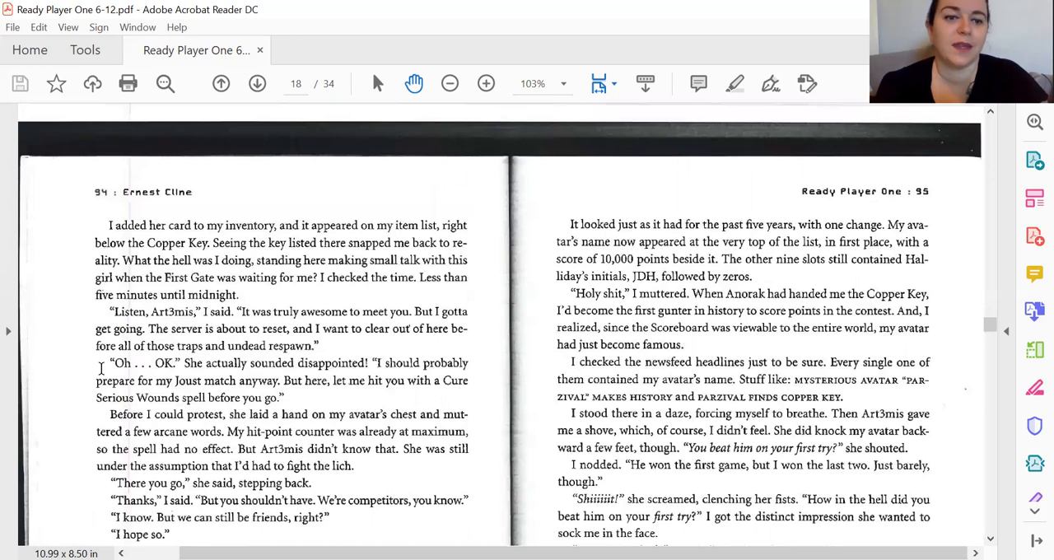
Scroll down through the pages 94–95 spread while reading, backing up to re-read a passage.
{"action": "scroll", "scroll_direction": "down", "scroll_amount": 3}
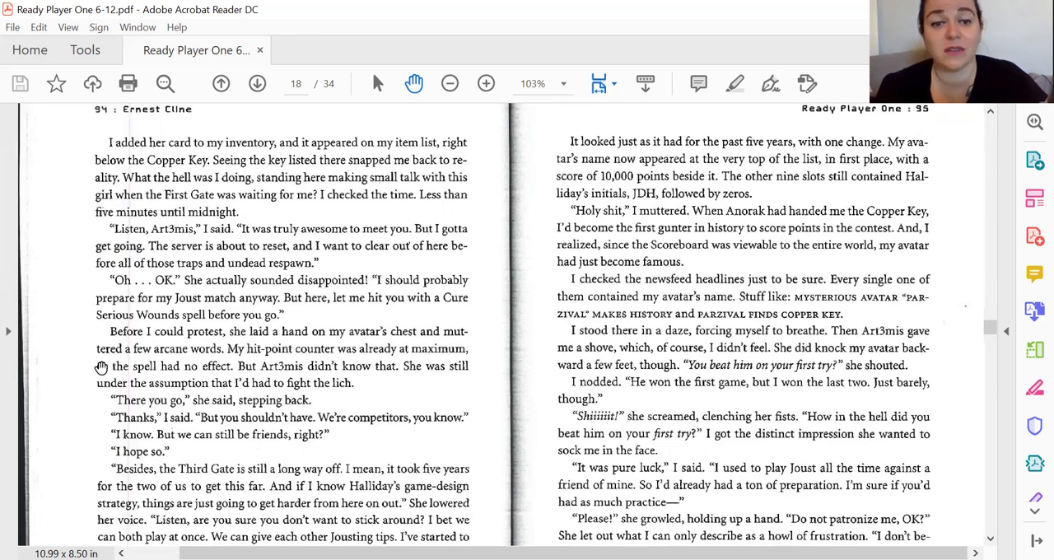
{"action": "scroll", "scroll_direction": "down", "scroll_amount": 3}
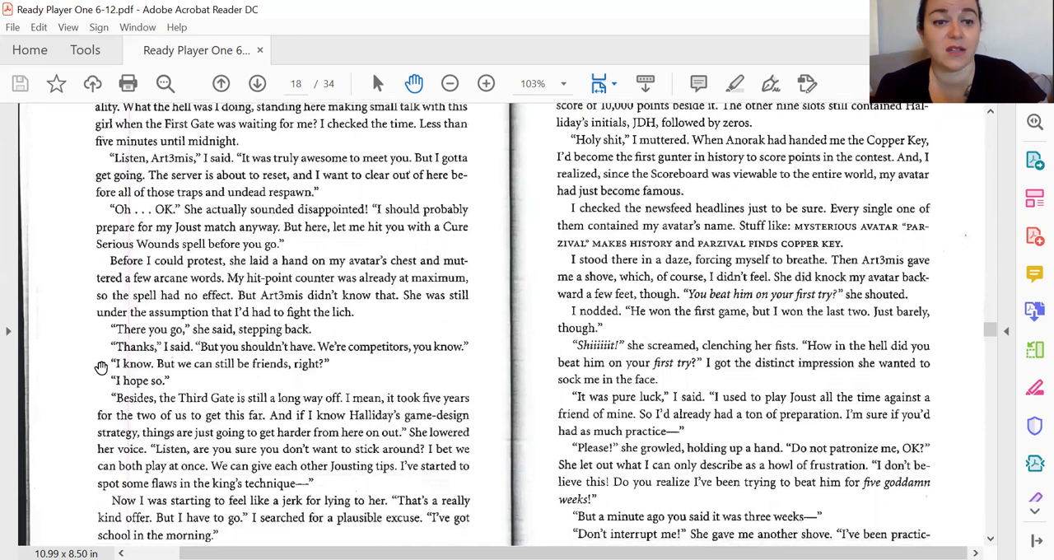
{"action": "scroll", "scroll_direction": "down", "scroll_amount": 3}
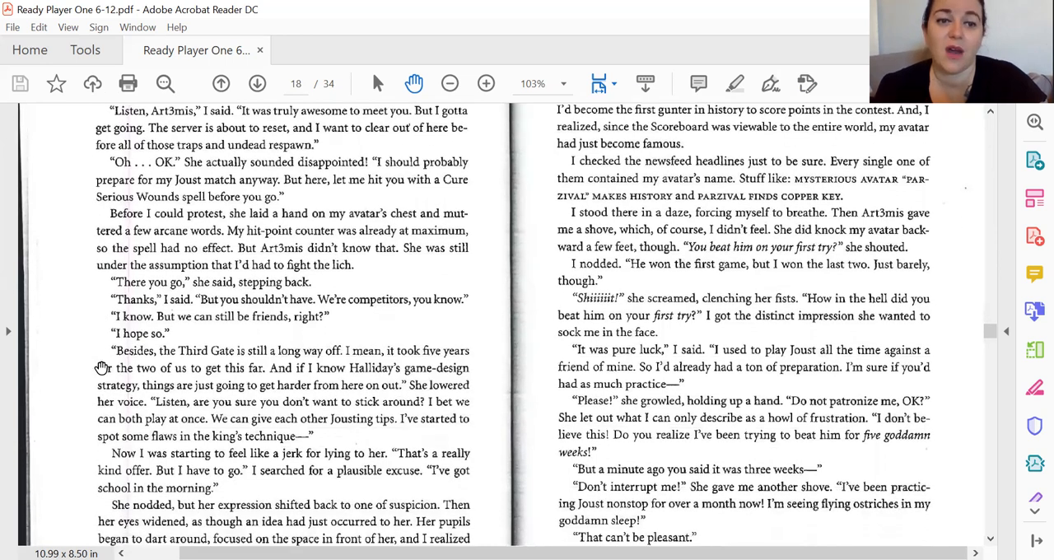
{"action": "scroll", "scroll_direction": "down", "scroll_amount": 3}
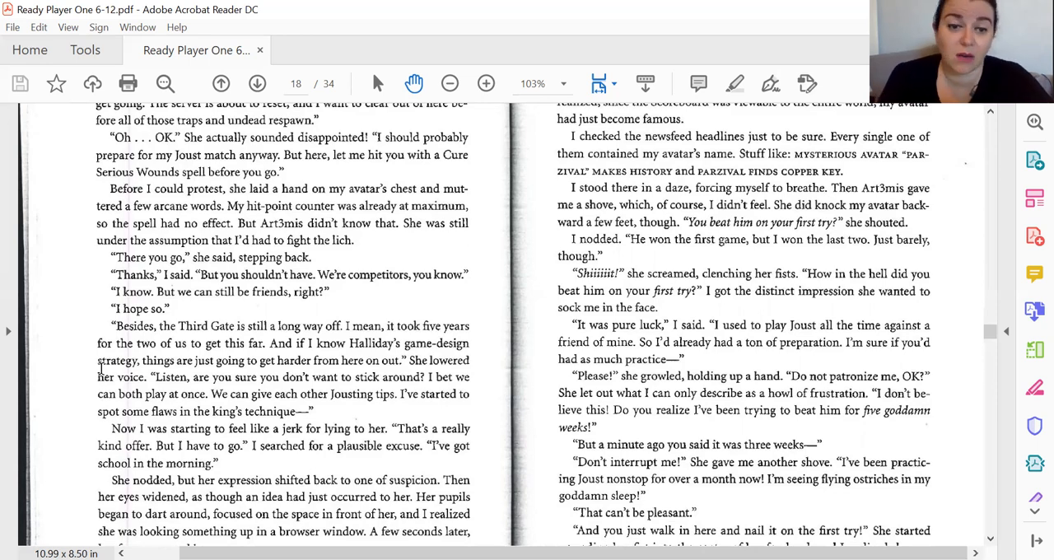
{"action": "scroll", "scroll_direction": "down", "scroll_amount": 3}
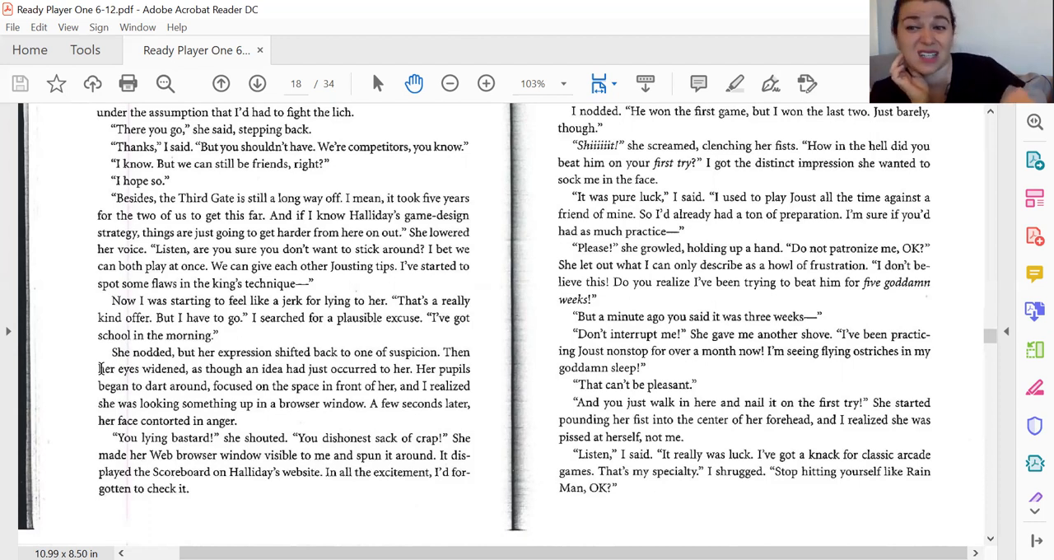
{"action": "scroll", "scroll_direction": "up", "scroll_amount": 3}
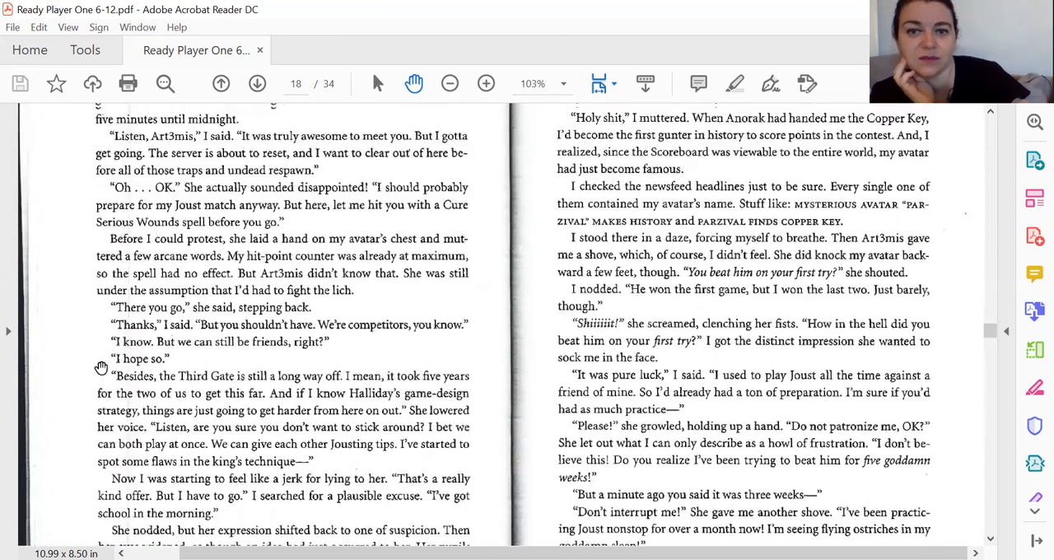
{"action": "scroll", "scroll_direction": "up", "scroll_amount": 3}
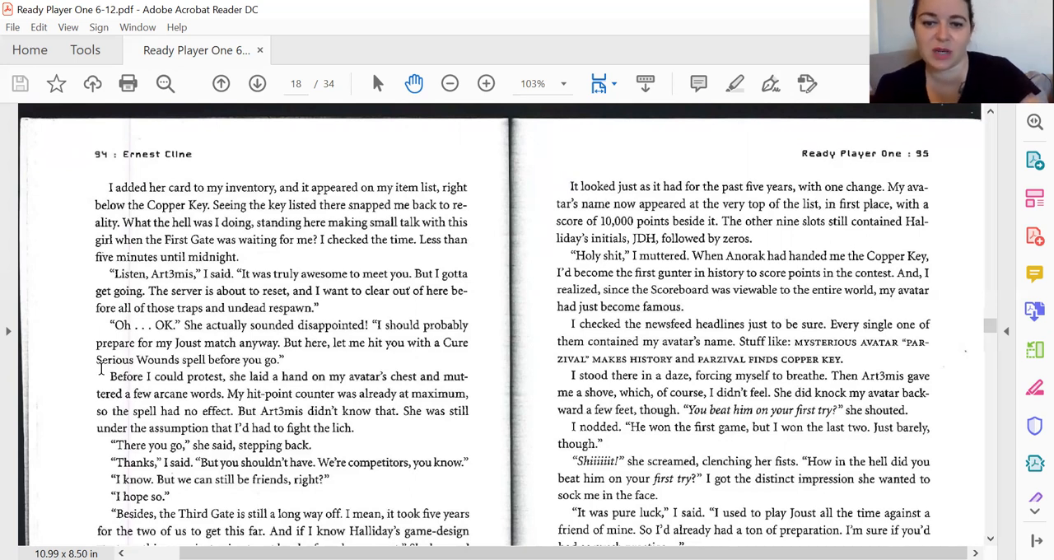
Scroll on past the end of pages 94–95 until the pages 96–97 spread comes into view.
{"action": "scroll", "scroll_direction": "down", "scroll_amount": 3}
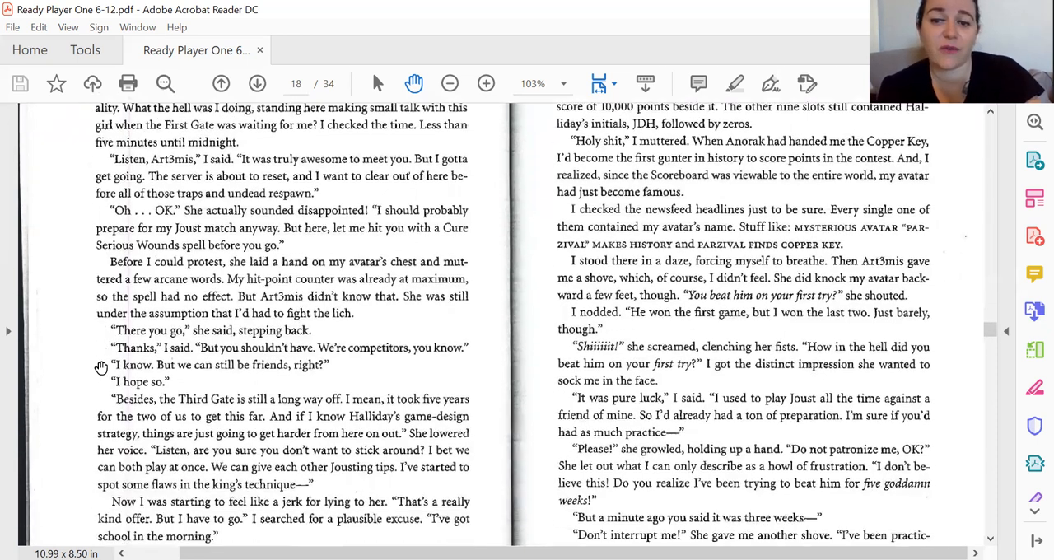
{"action": "scroll", "scroll_direction": "down", "scroll_amount": 3}
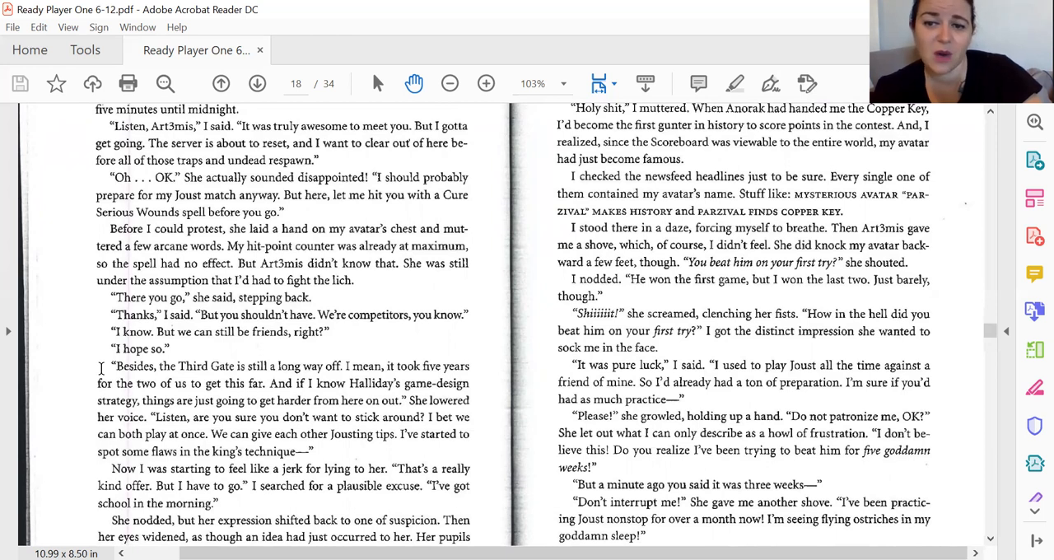
{"action": "scroll", "scroll_direction": "down", "scroll_amount": 3}
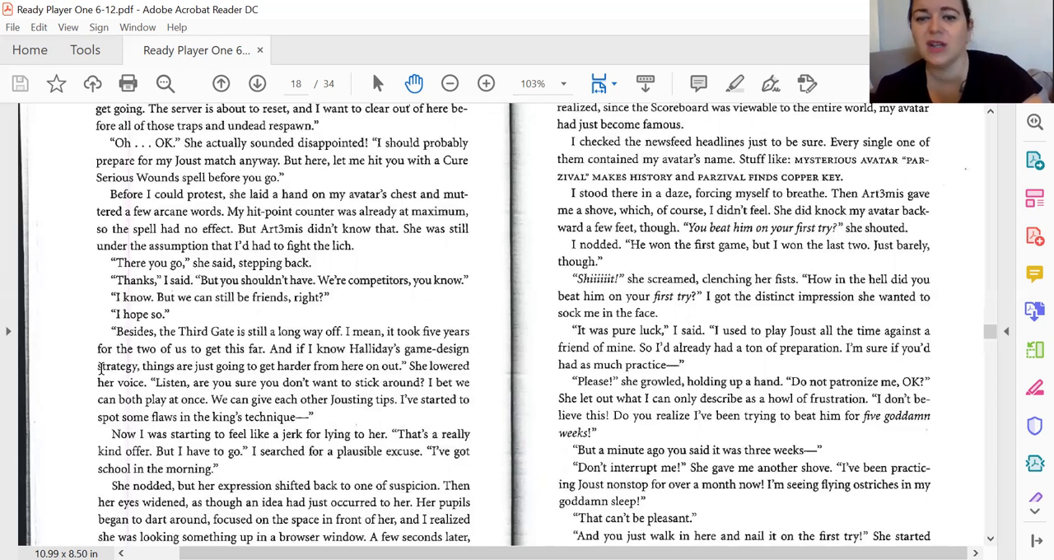
{"action": "scroll", "scroll_direction": "down", "scroll_amount": 3}
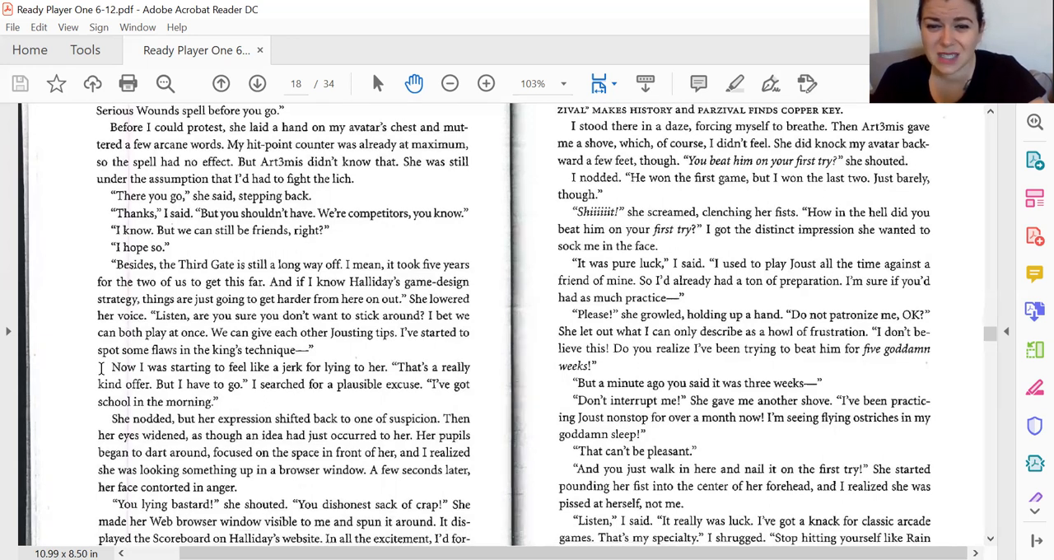
{"action": "scroll", "scroll_direction": "down", "scroll_amount": 3}
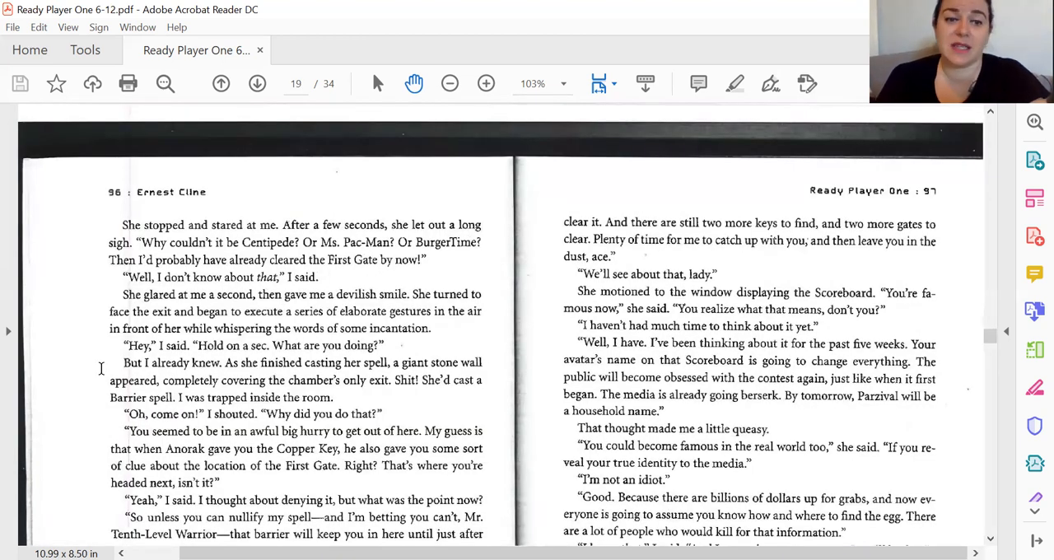
Scroll down into the lower half of pages 96–97, reaching the "Chaotic Neutral, sugar" exchange.
{"action": "scroll", "scroll_direction": "down", "scroll_amount": 3}
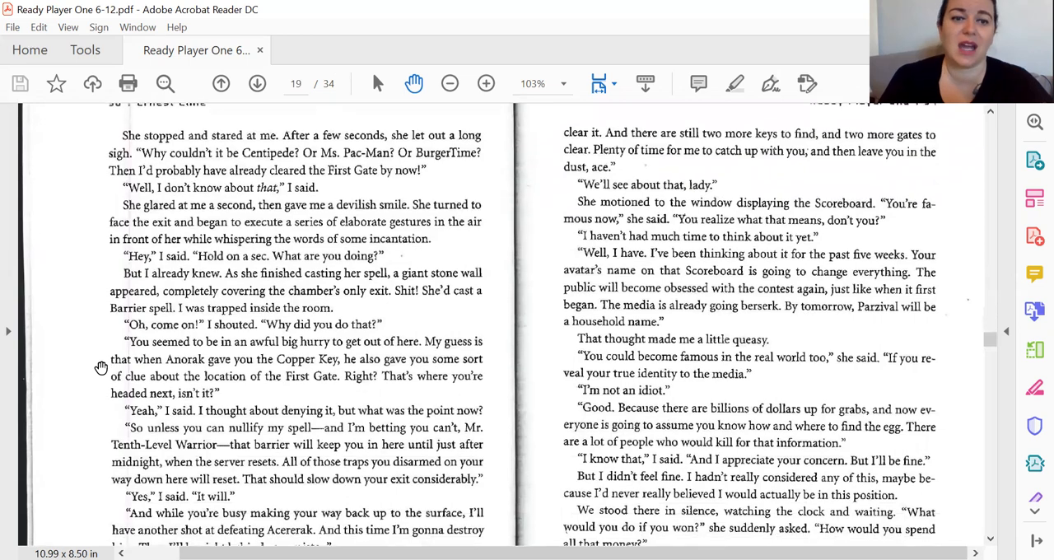
{"action": "scroll", "scroll_direction": "up", "scroll_amount": 3}
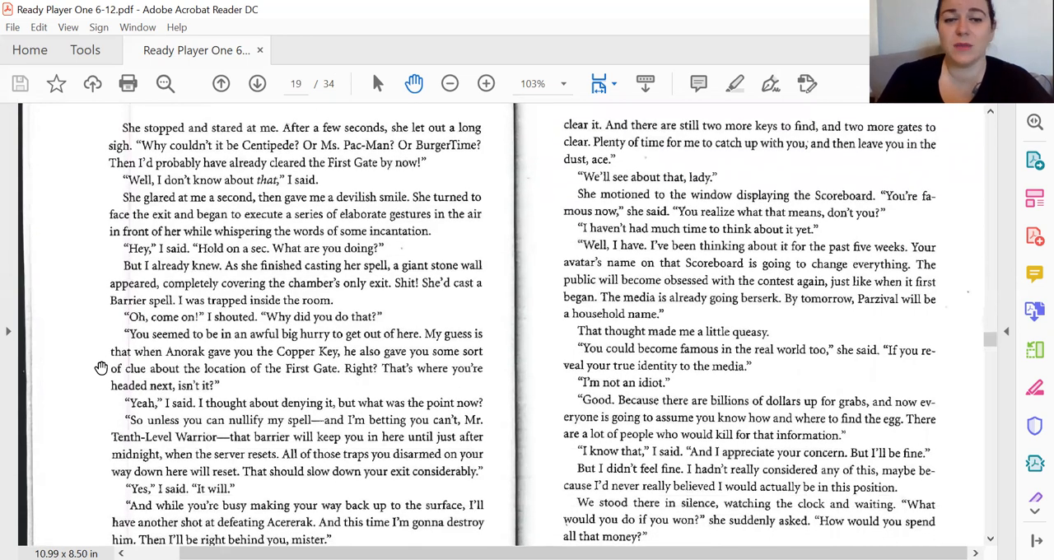
{"action": "scroll", "scroll_direction": "down", "scroll_amount": 3}
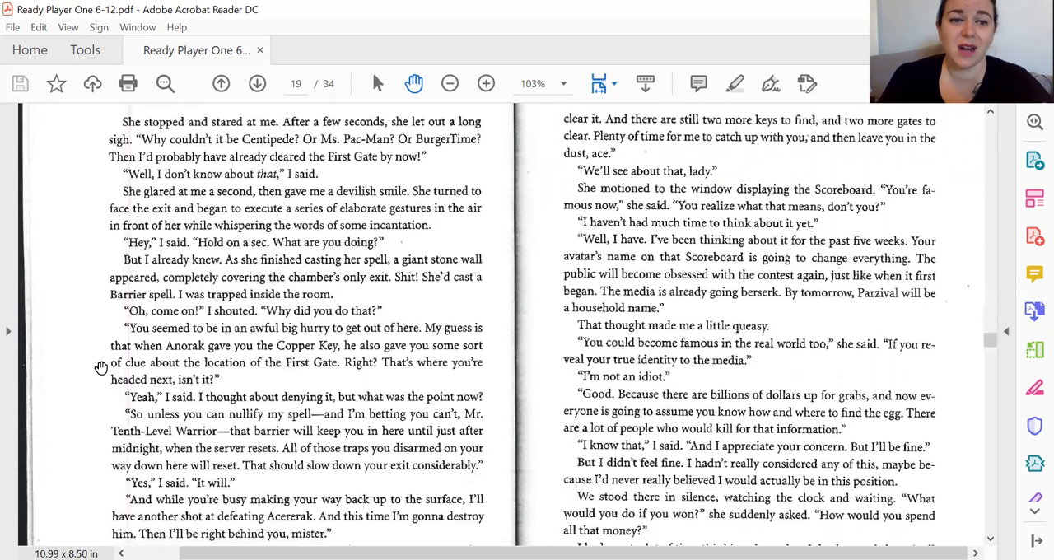
{"action": "scroll", "scroll_direction": "down", "scroll_amount": 3}
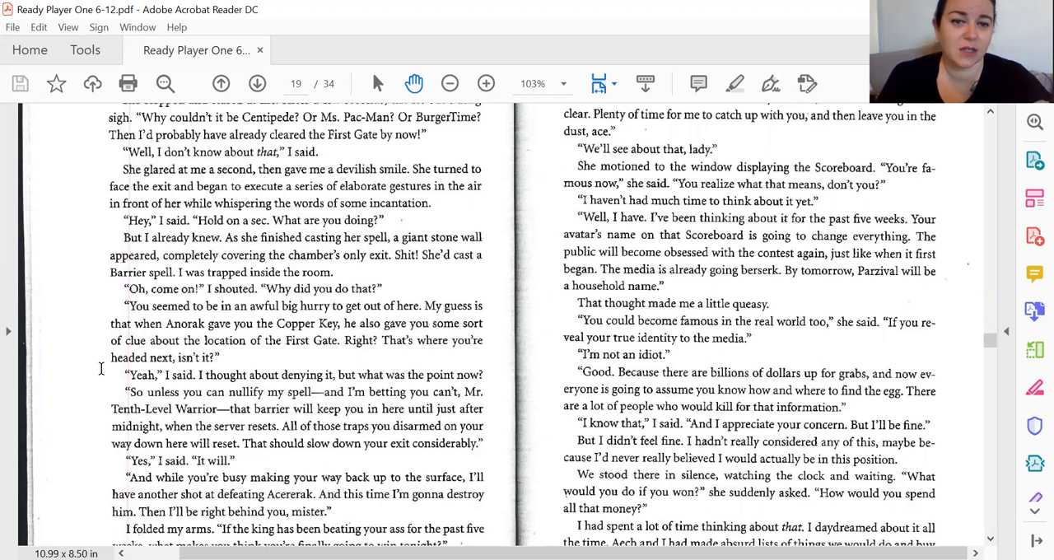
{"action": "mouse_move", "coordinate": [103, 367]}
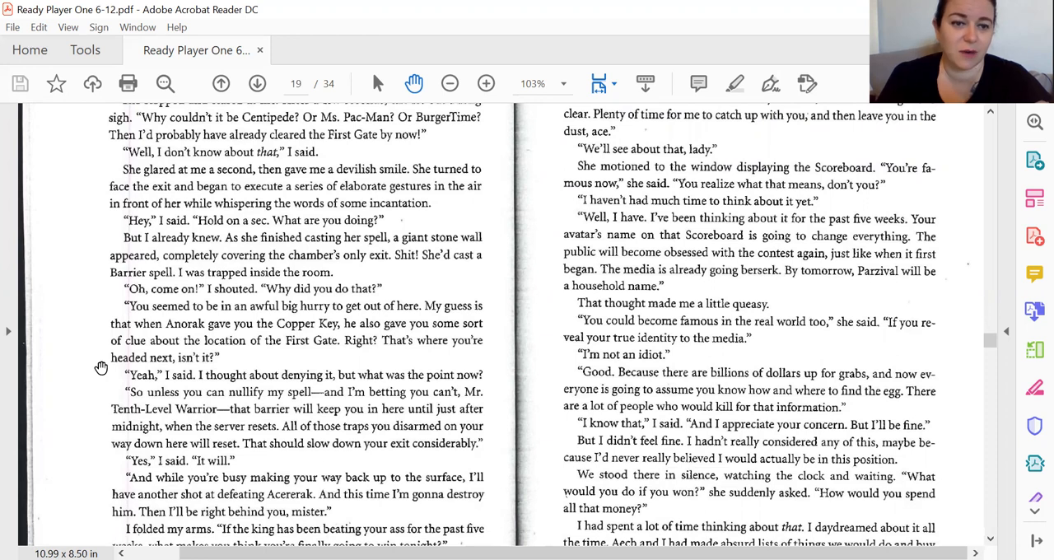
{"action": "scroll", "scroll_direction": "down", "scroll_amount": 3}
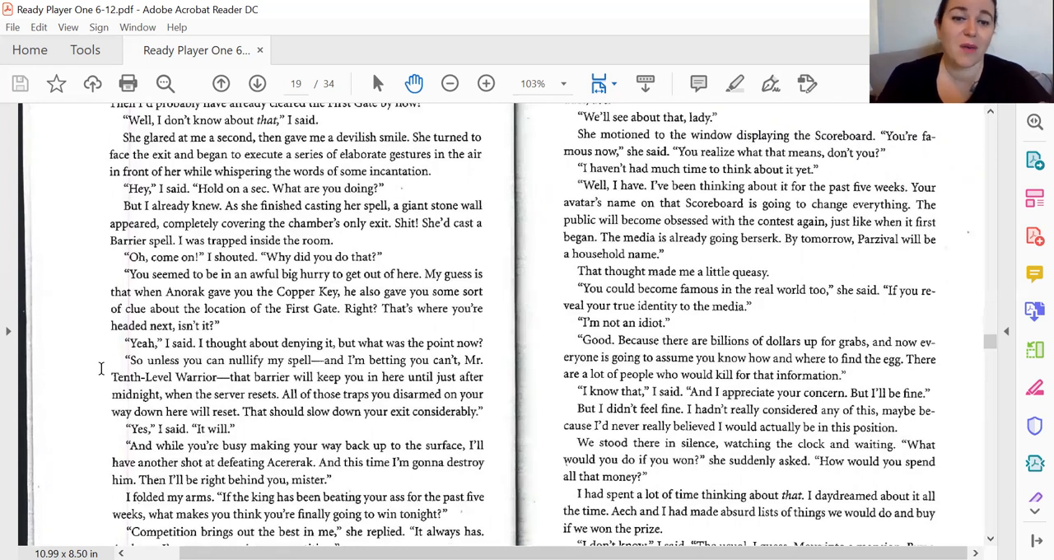
{"action": "scroll", "scroll_direction": "down", "scroll_amount": 3}
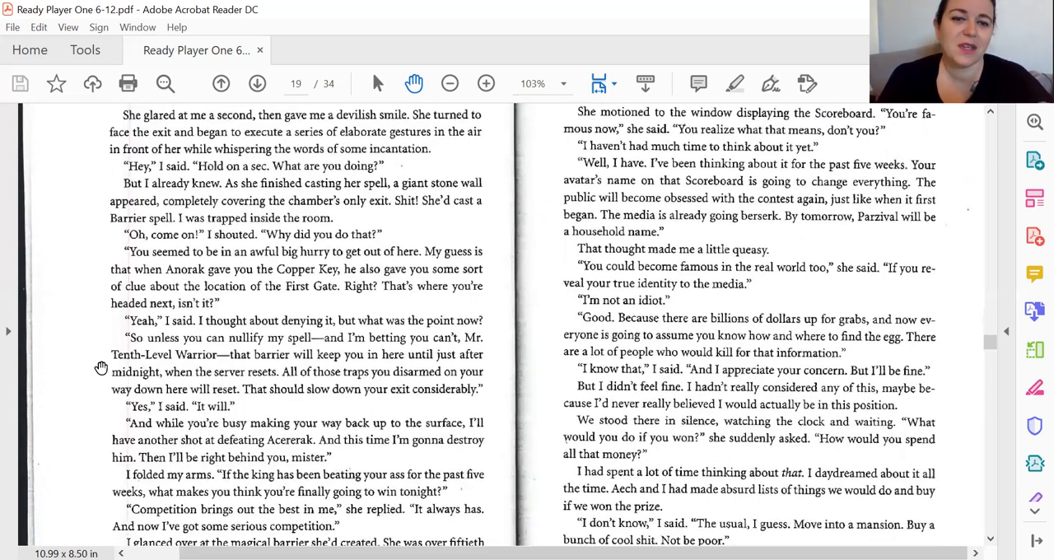
{"action": "scroll", "scroll_direction": "down", "scroll_amount": 3}
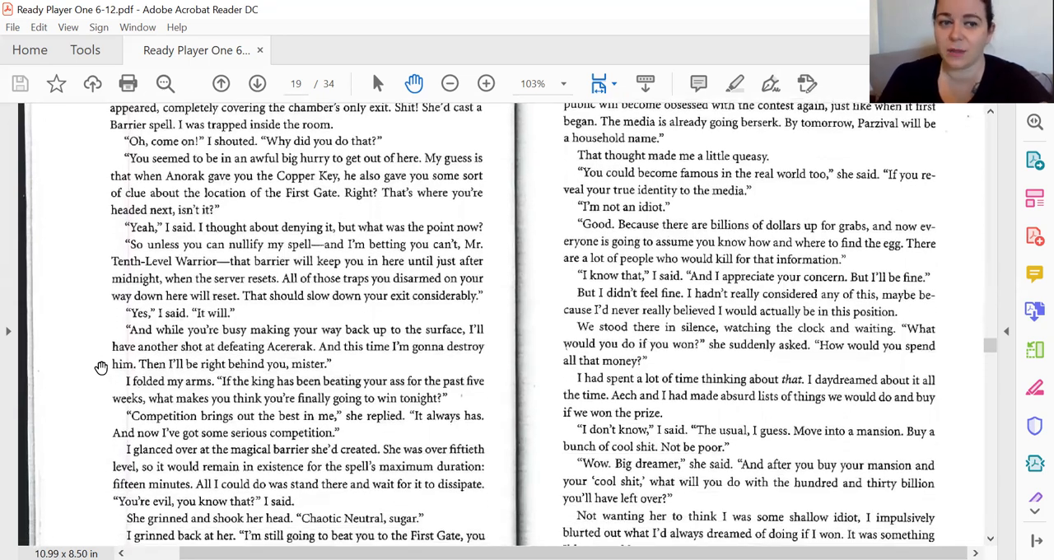
{"action": "scroll", "scroll_direction": "down", "scroll_amount": 3}
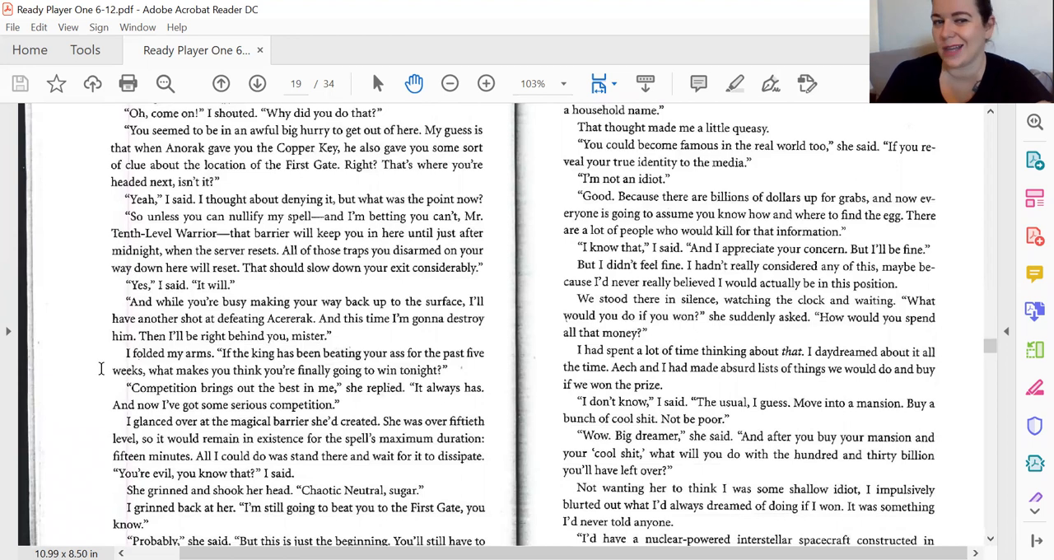
{"action": "scroll", "scroll_direction": "up", "scroll_amount": 3}
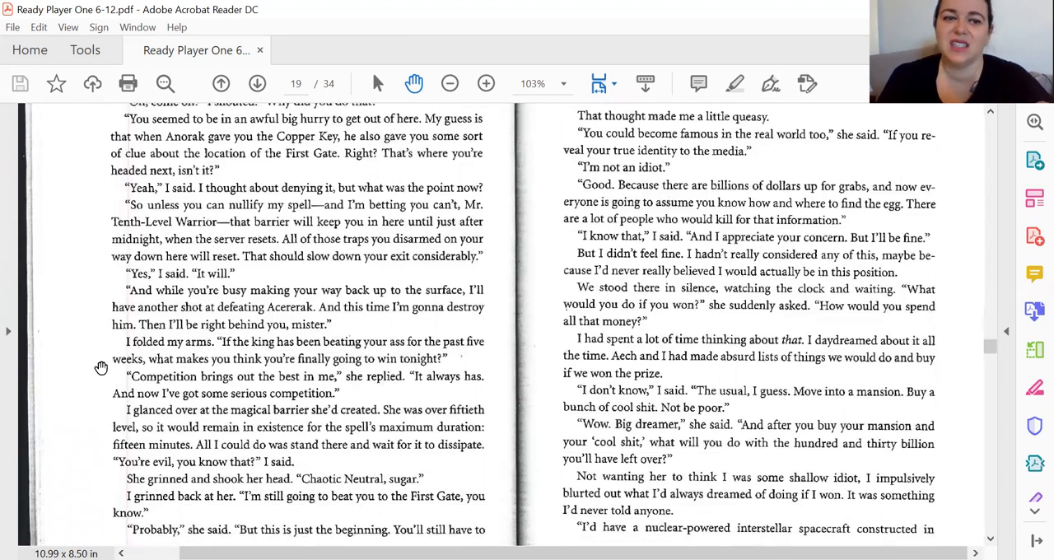
{"action": "scroll", "scroll_direction": "down", "scroll_amount": 3}
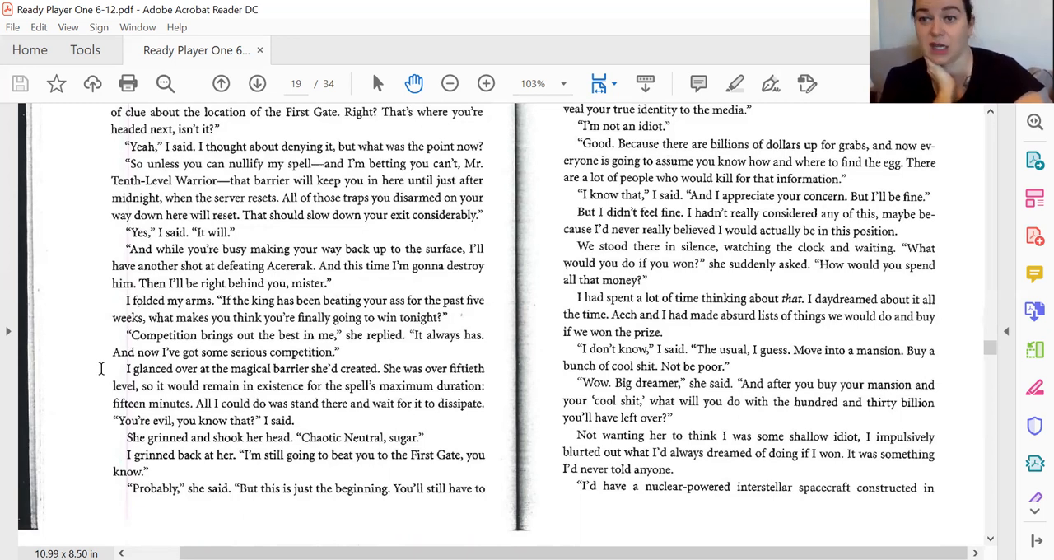
{"action": "scroll", "scroll_direction": "up", "scroll_amount": 3}
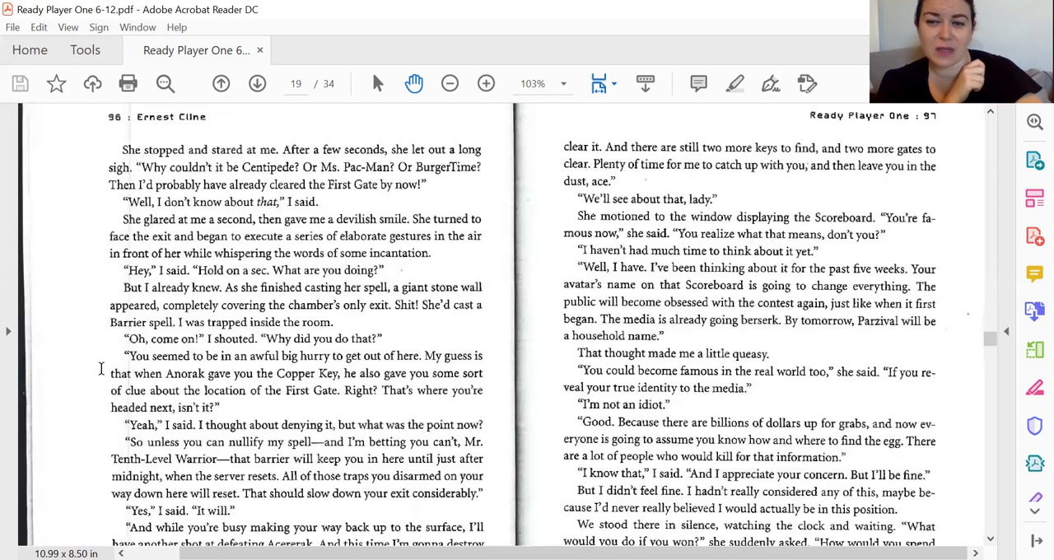
{"action": "scroll", "scroll_direction": "down", "scroll_amount": 3}
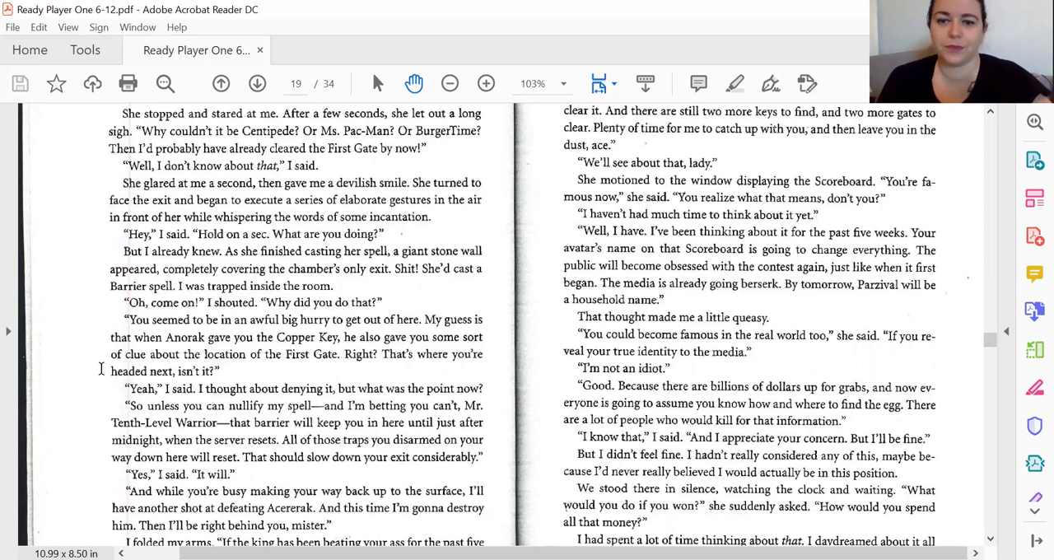
{"action": "scroll", "scroll_direction": "down", "scroll_amount": 3}
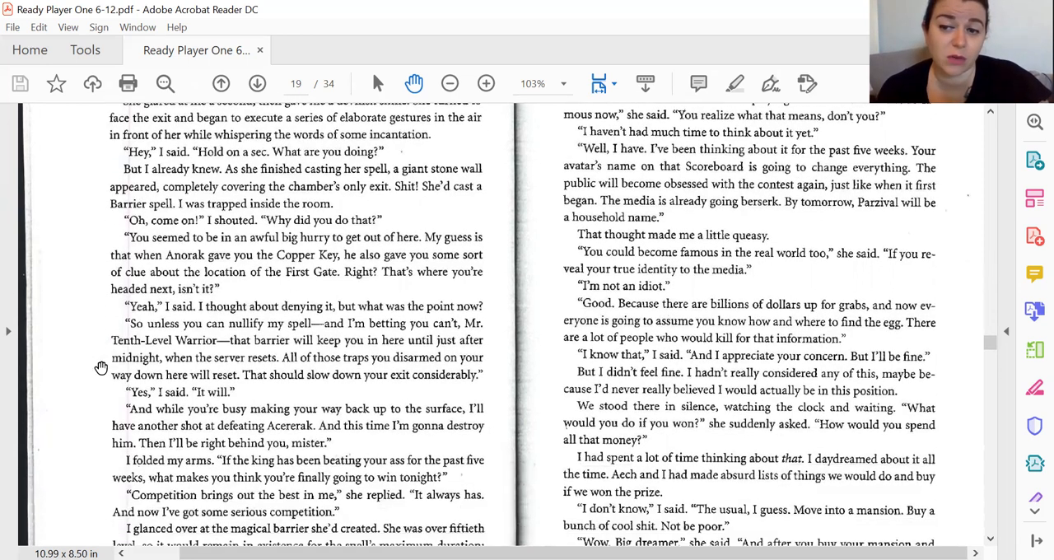
{"action": "scroll", "scroll_direction": "down", "scroll_amount": 3}
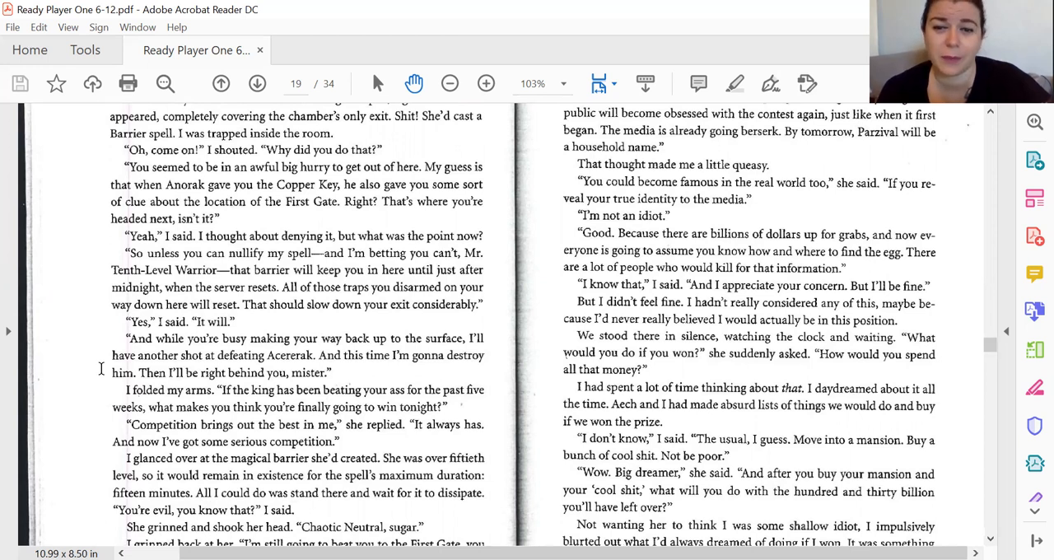
{"action": "scroll", "scroll_direction": "down", "scroll_amount": 3}
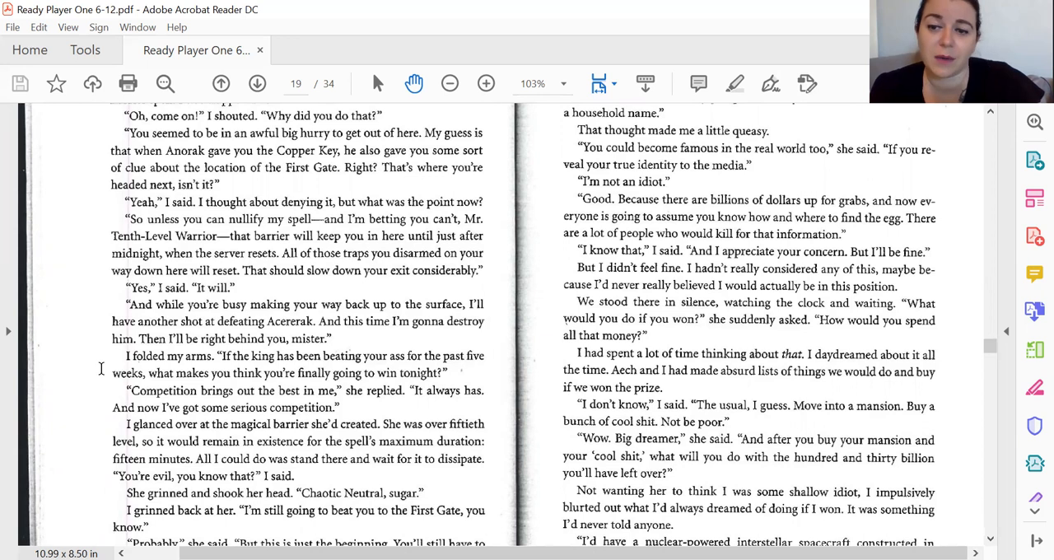
{"action": "scroll", "scroll_direction": "down", "scroll_amount": 3}
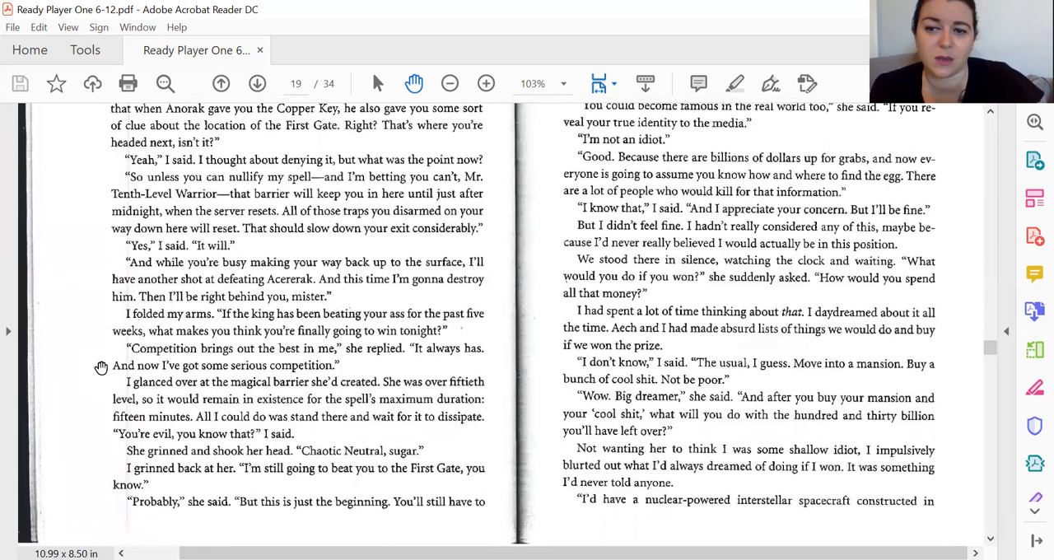
{"action": "scroll", "scroll_direction": "down", "scroll_amount": 3}
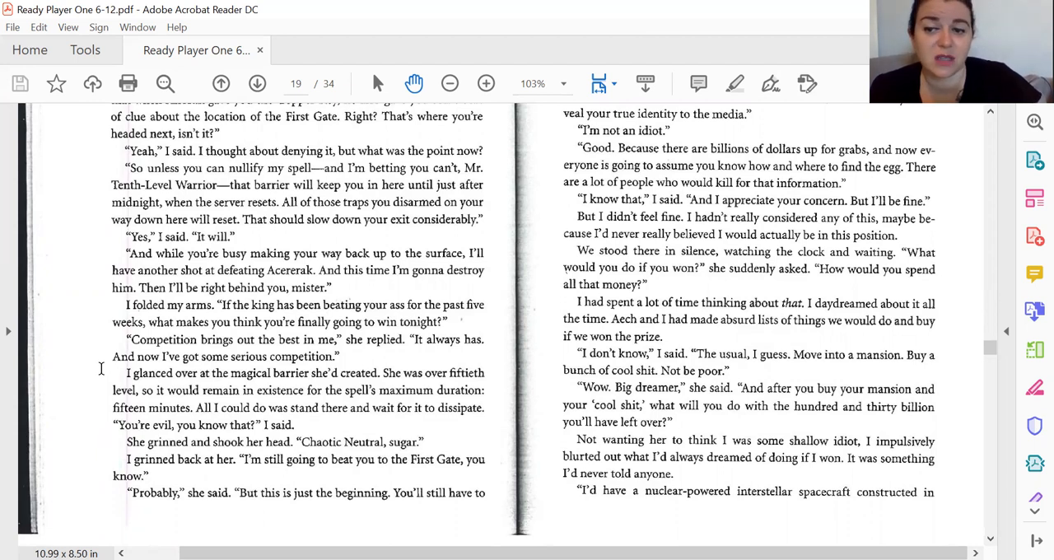
{"action": "scroll", "scroll_direction": "up", "scroll_amount": 3}
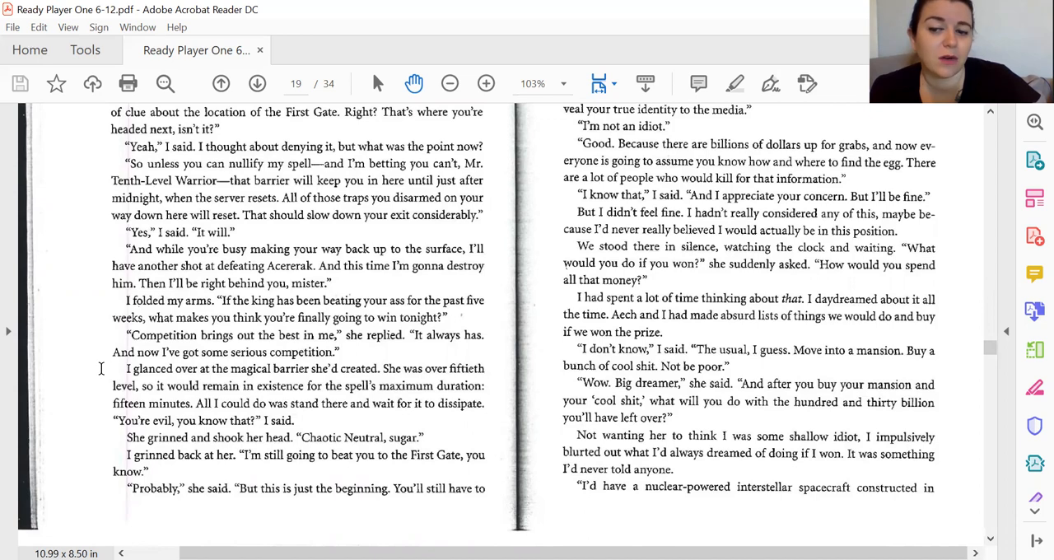
Advance to pages 98–99, read down through them, ending back at the top of pages 96–97.
{"action": "left_click", "coordinate": [257, 83]}
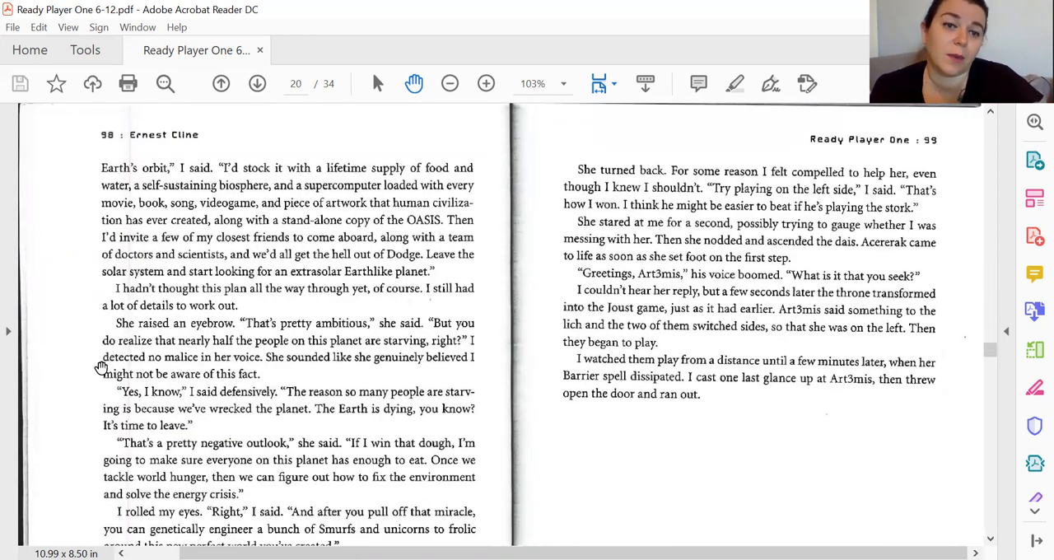
{"action": "scroll", "scroll_direction": "up", "scroll_amount": 3}
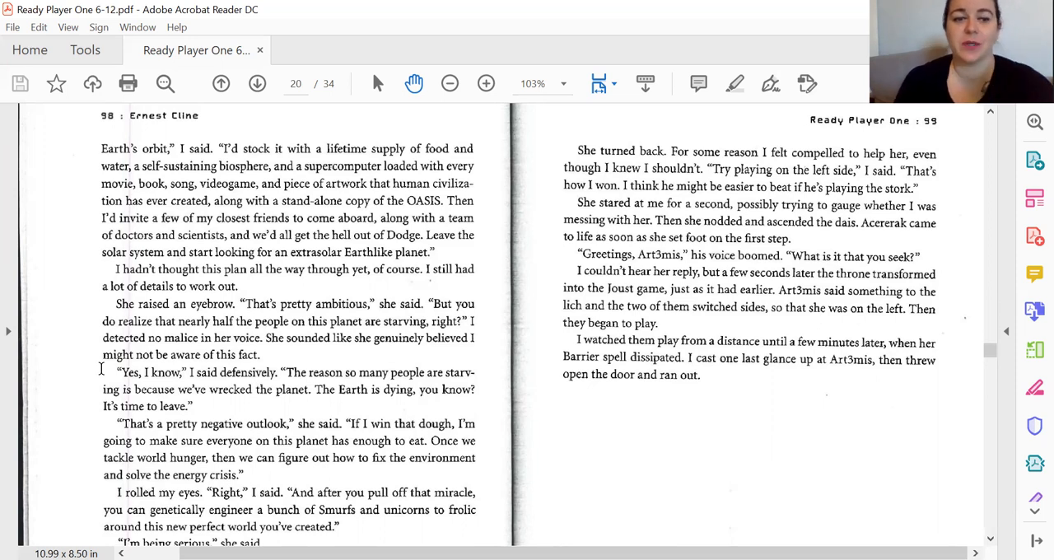
{"action": "mouse_move", "coordinate": [101, 367]}
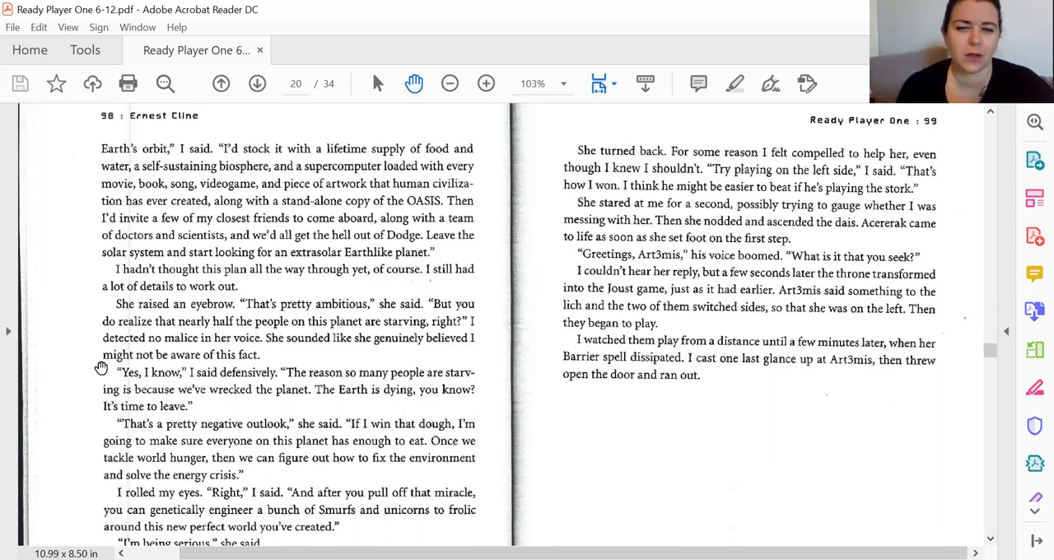
{"action": "scroll", "scroll_direction": "down", "scroll_amount": 3}
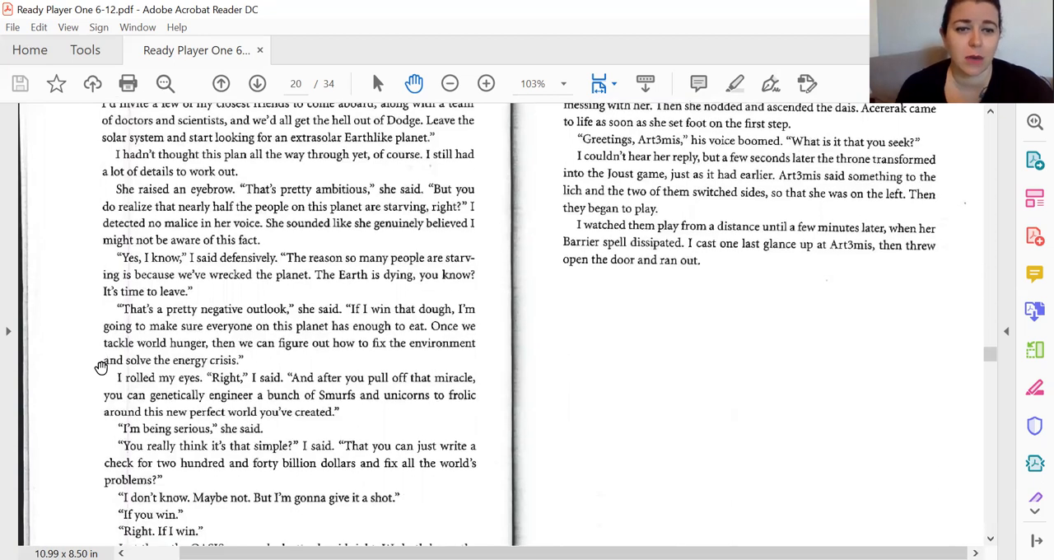
{"action": "scroll", "scroll_direction": "down", "scroll_amount": 3}
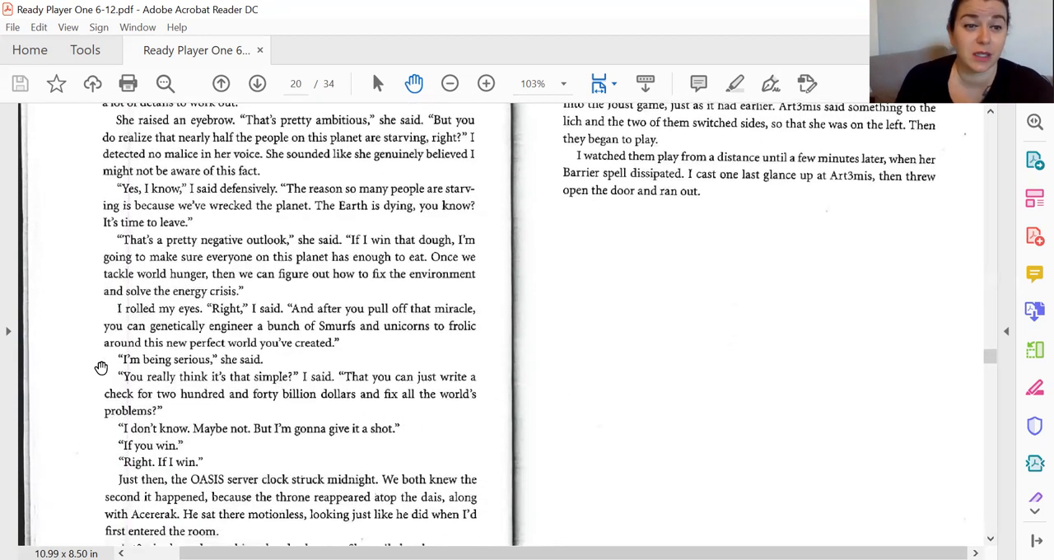
{"action": "scroll", "scroll_direction": "down", "scroll_amount": 3}
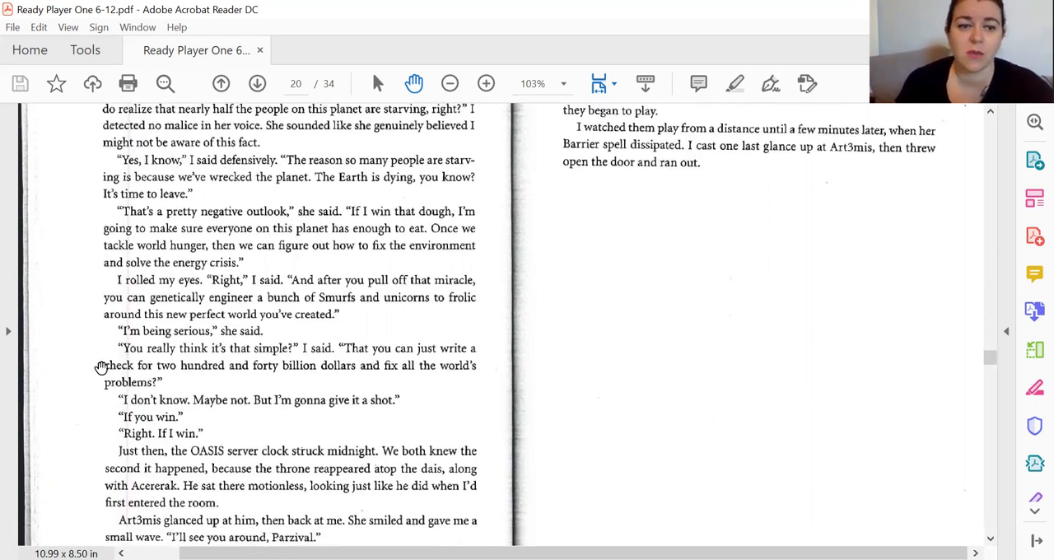
{"action": "scroll", "scroll_direction": "down", "scroll_amount": 3}
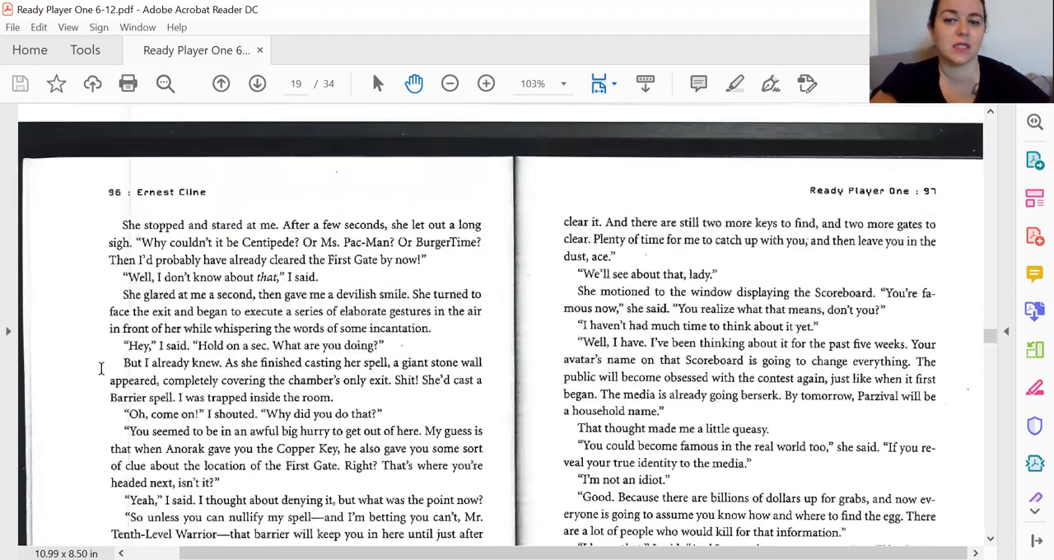
Advance to page 20 so the pages 98–99 spread shows from its top.
{"action": "left_click", "coordinate": [257, 82]}
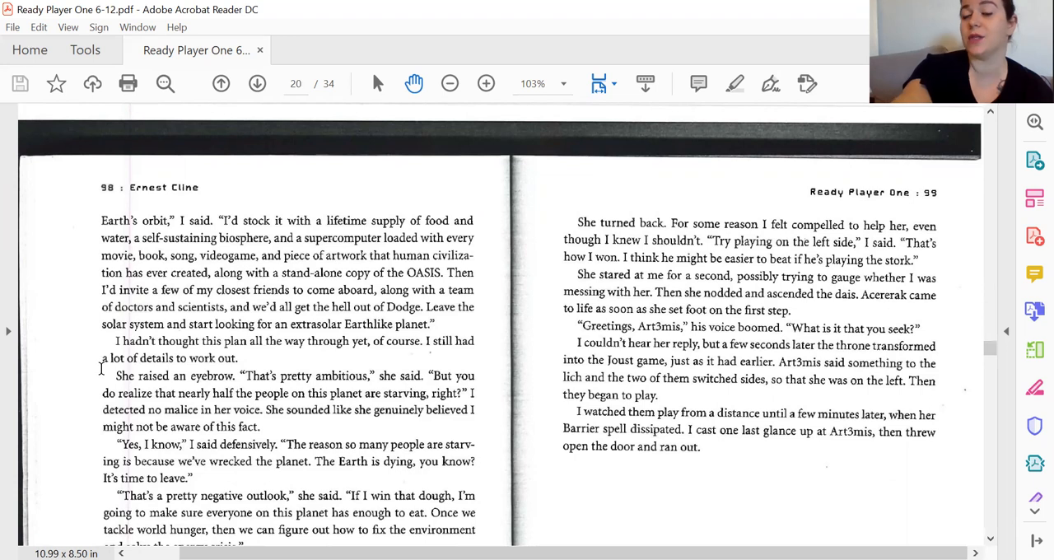
{"action": "mouse_move", "coordinate": [403, 136]}
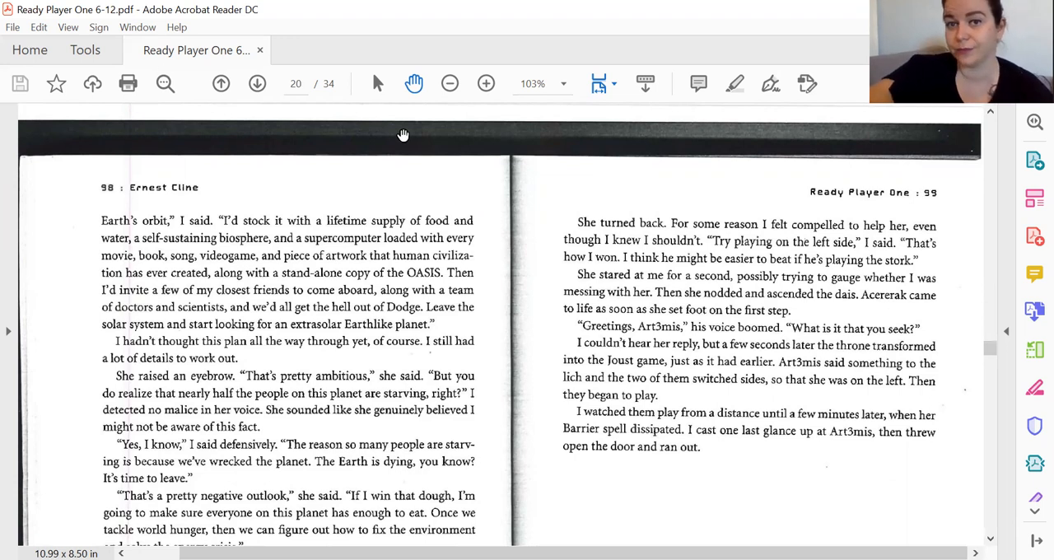